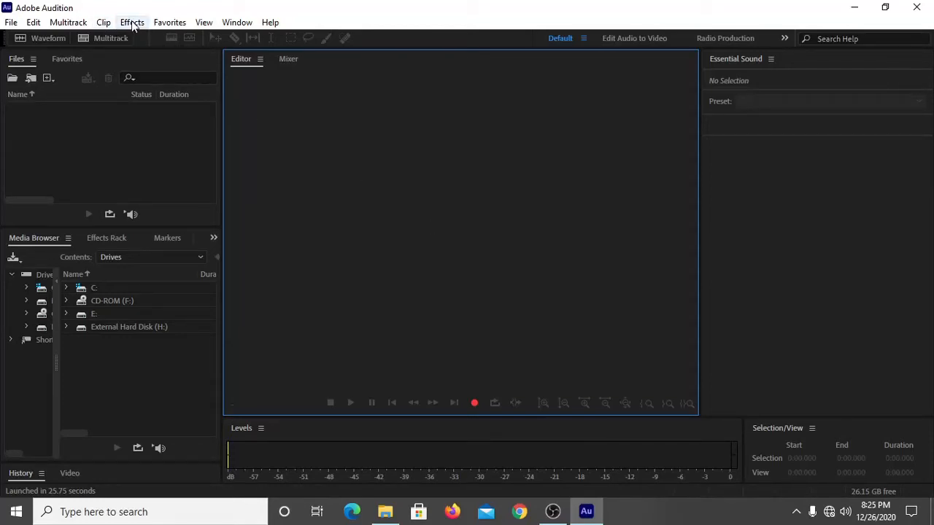
Start a new stereo audio file, Untitled 1, at 48000 Hz and 32-bit float.
{"action": "left_click", "coordinate": [132, 21]}
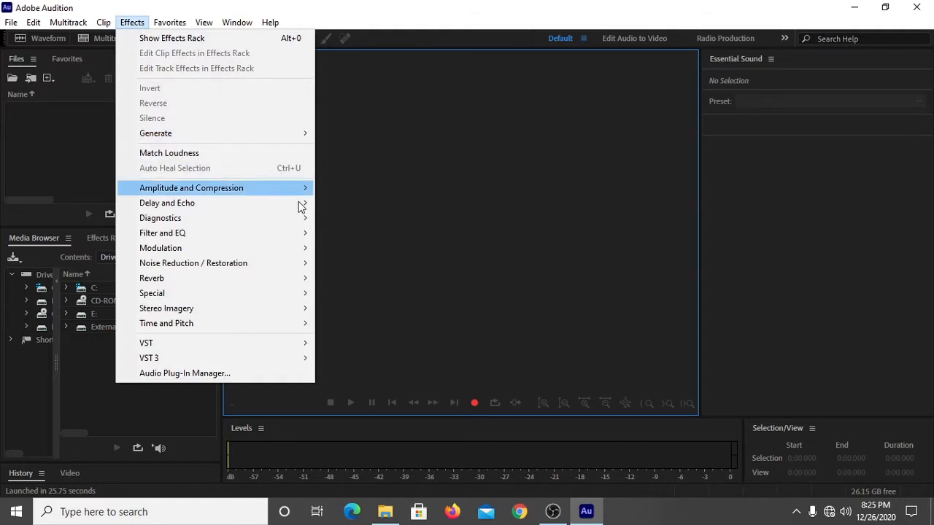
{"action": "mouse_move", "coordinate": [194, 263]}
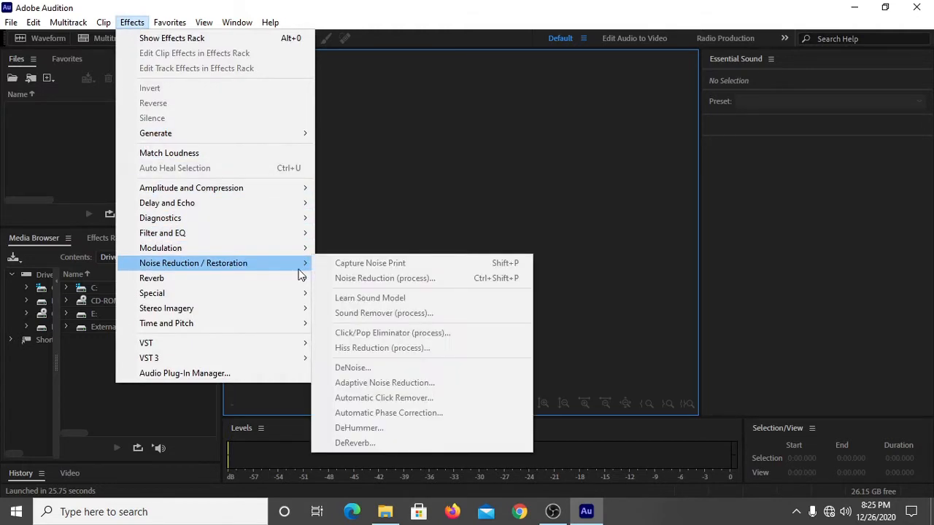
{"action": "mouse_move", "coordinate": [387, 268]}
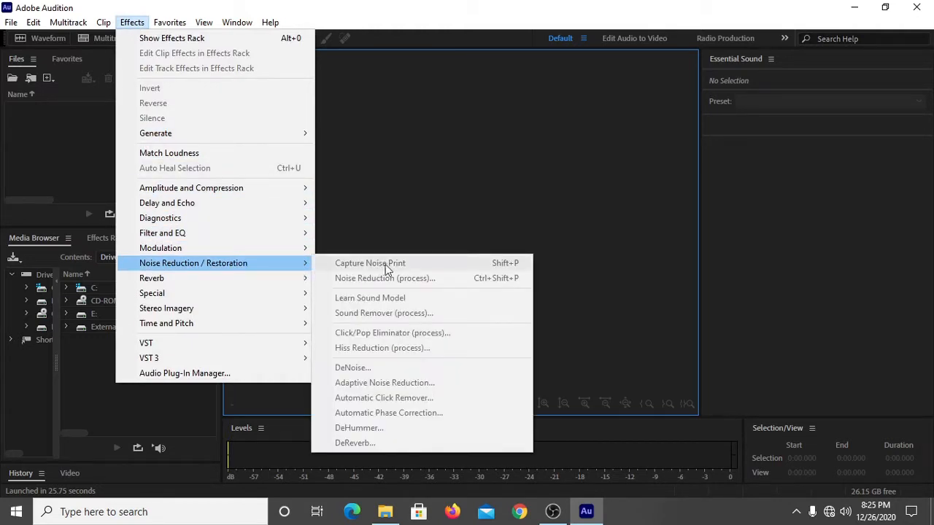
{"action": "mouse_move", "coordinate": [390, 269]}
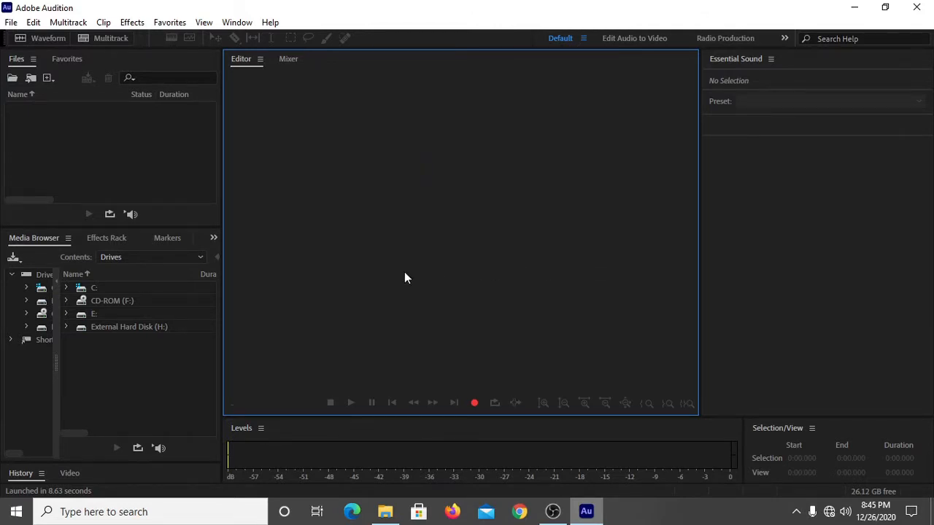
{"action": "mouse_move", "coordinate": [94, 344]}
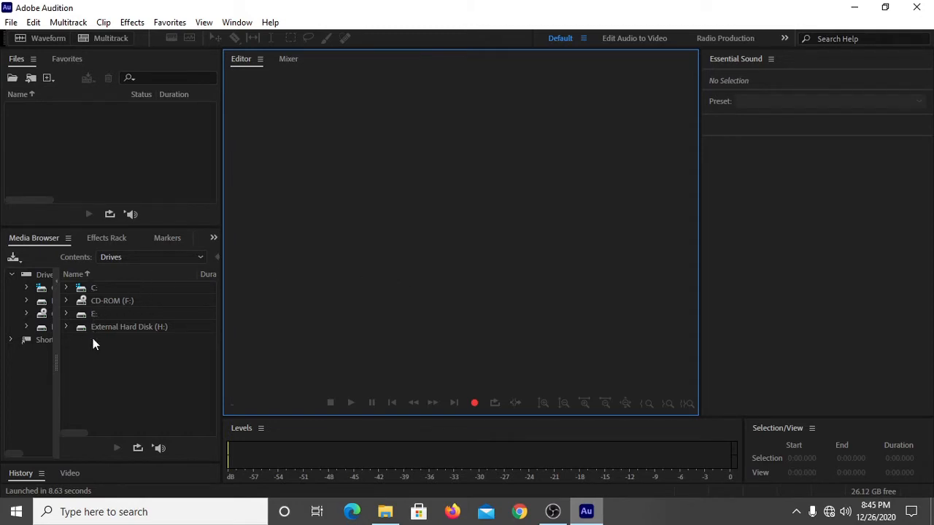
{"action": "mouse_move", "coordinate": [103, 354]}
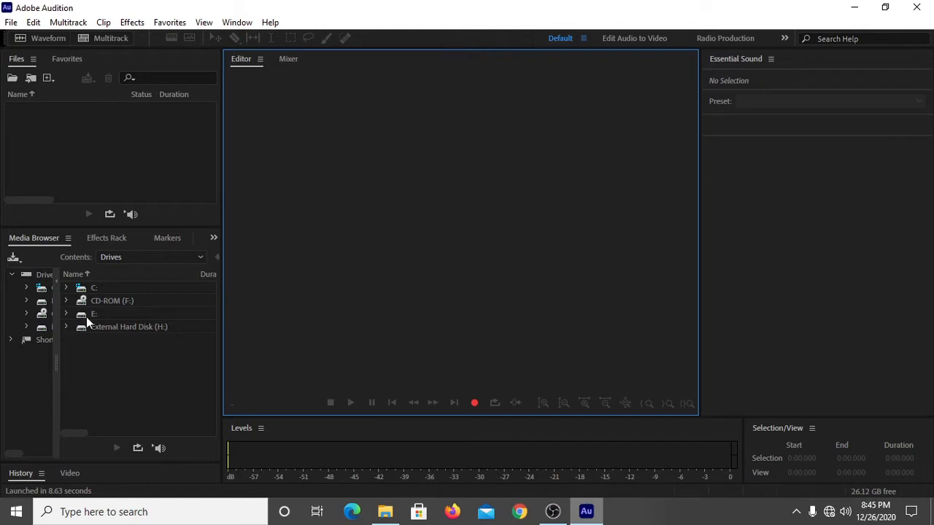
{"action": "mouse_move", "coordinate": [95, 335]}
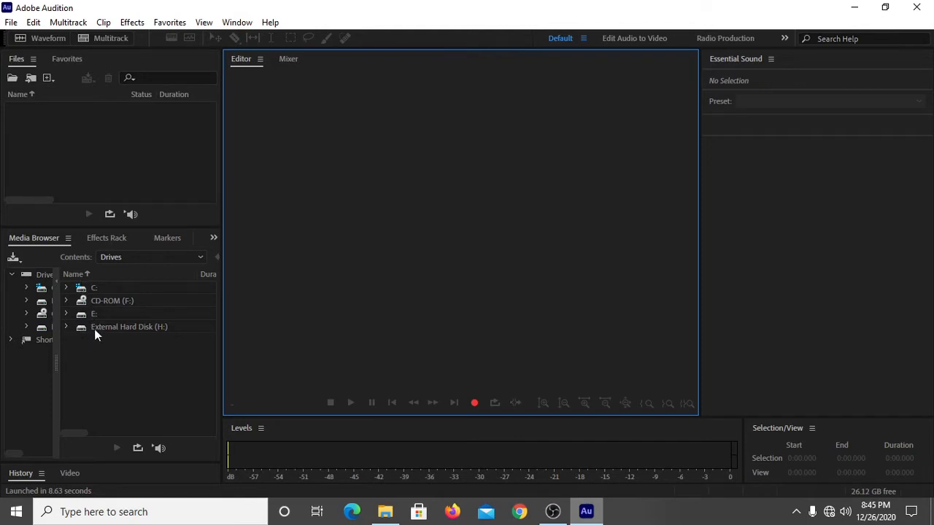
{"action": "mouse_move", "coordinate": [471, 315]}
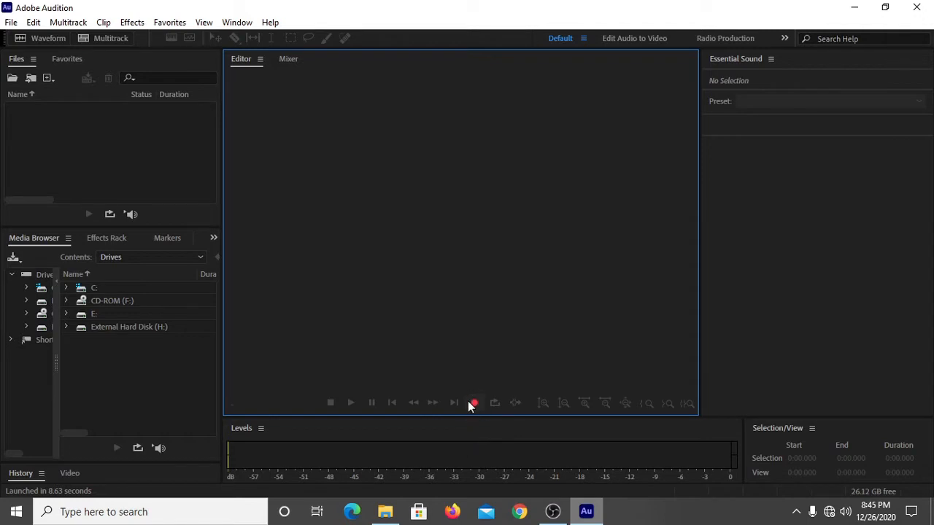
{"action": "mouse_move", "coordinate": [532, 338]}
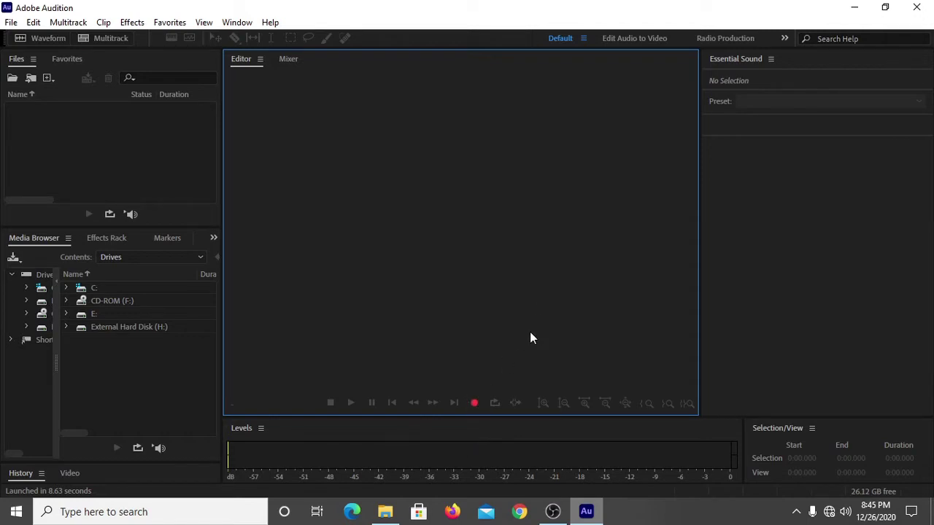
{"action": "mouse_move", "coordinate": [474, 343]}
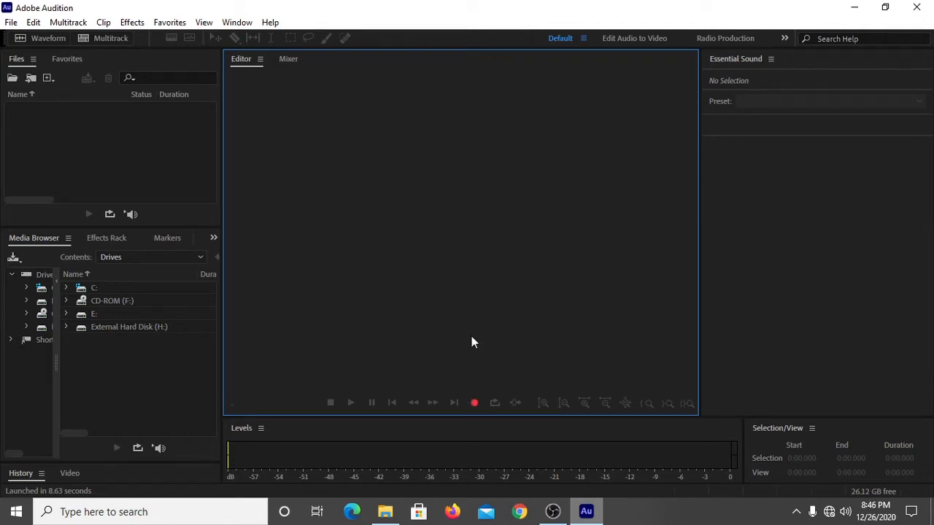
{"action": "mouse_move", "coordinate": [526, 313]}
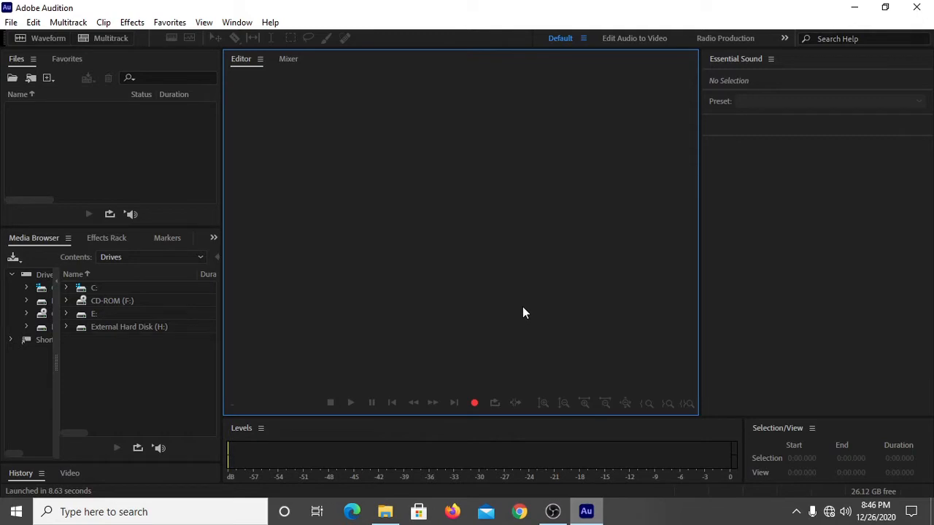
{"action": "mouse_move", "coordinate": [525, 341]}
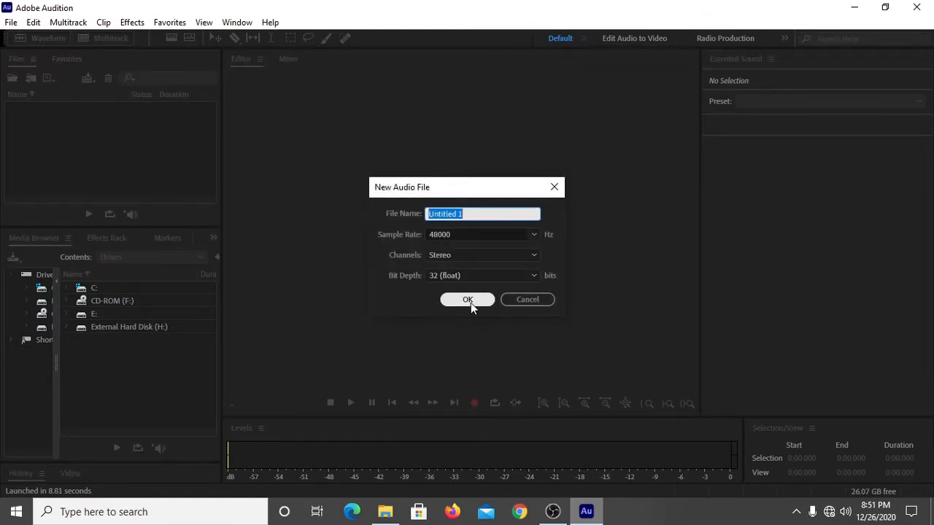
Create the Untitled 1 audio file and begin recording a voice clip.
{"action": "left_click", "coordinate": [467, 299]}
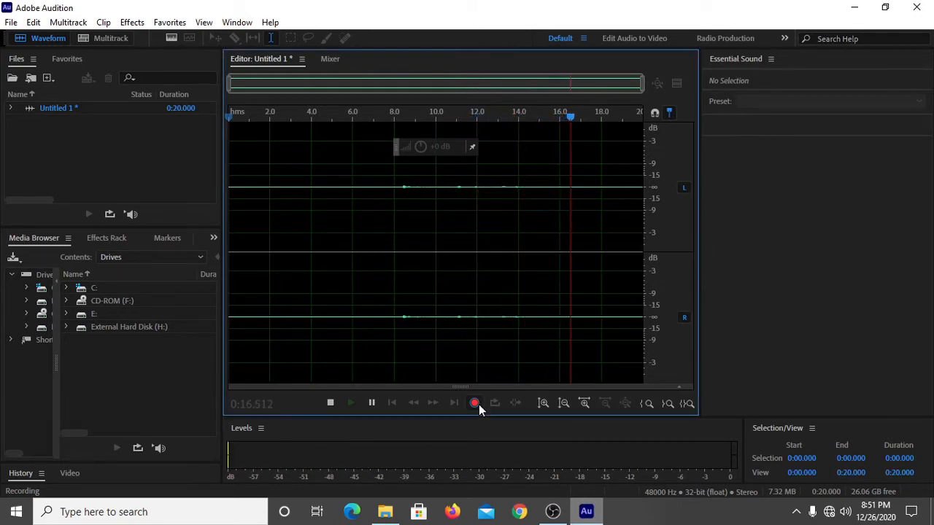
Stop the recording at 16.8 seconds, amplify it, and play it back.
{"action": "left_click", "coordinate": [330, 403]}
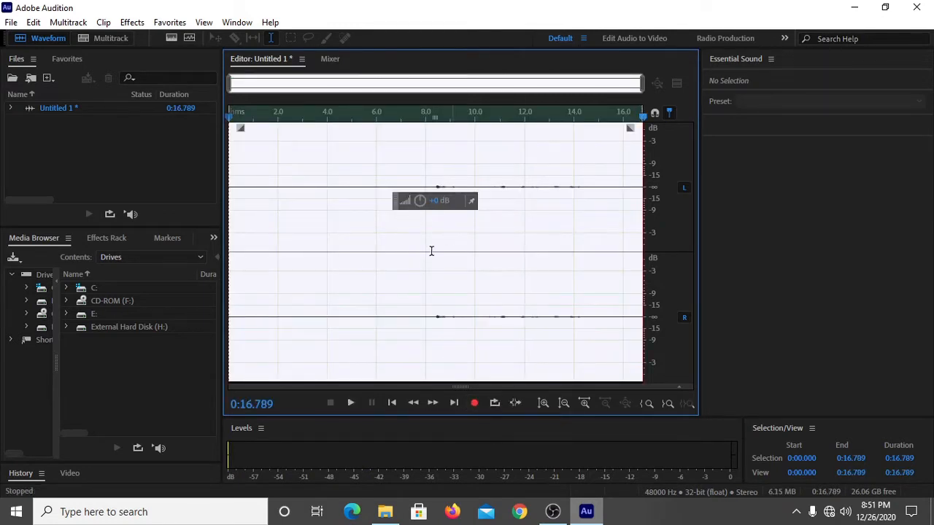
{"action": "mouse_move", "coordinate": [469, 241]}
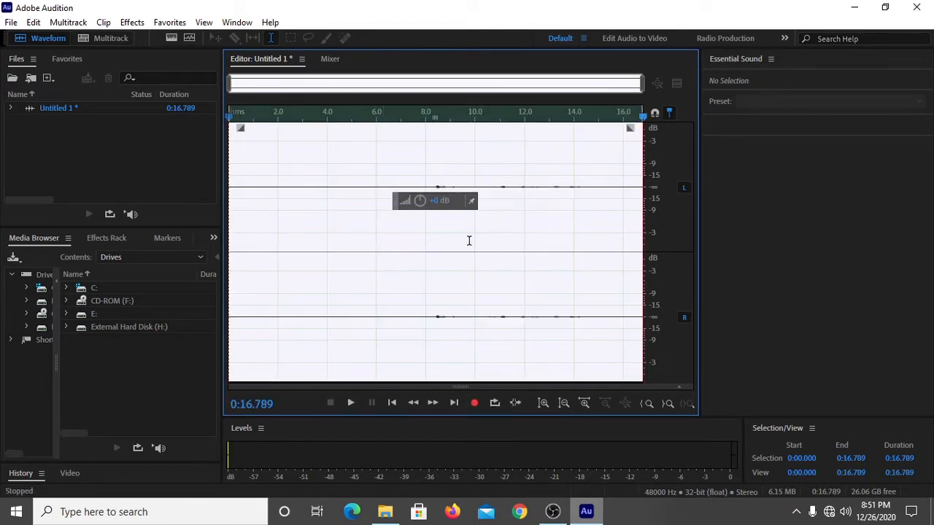
{"action": "mouse_move", "coordinate": [478, 211]}
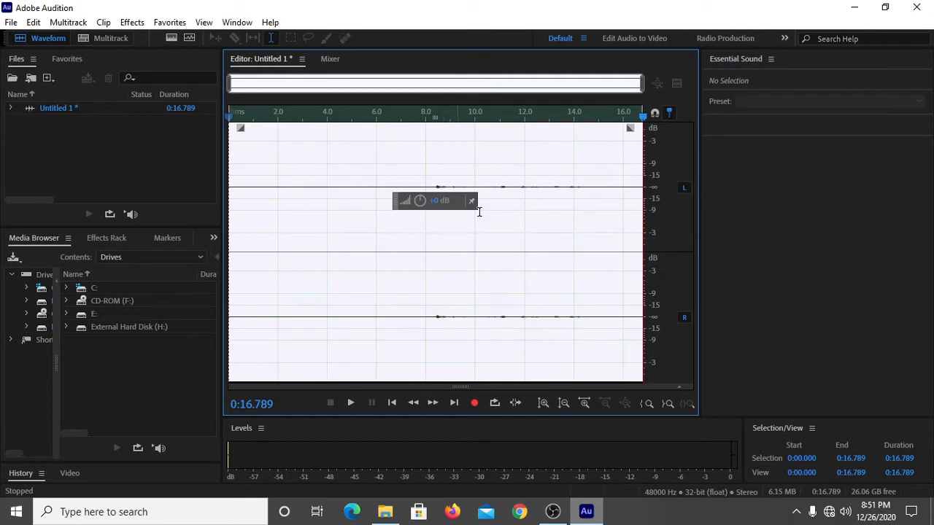
{"action": "mouse_move", "coordinate": [445, 200]}
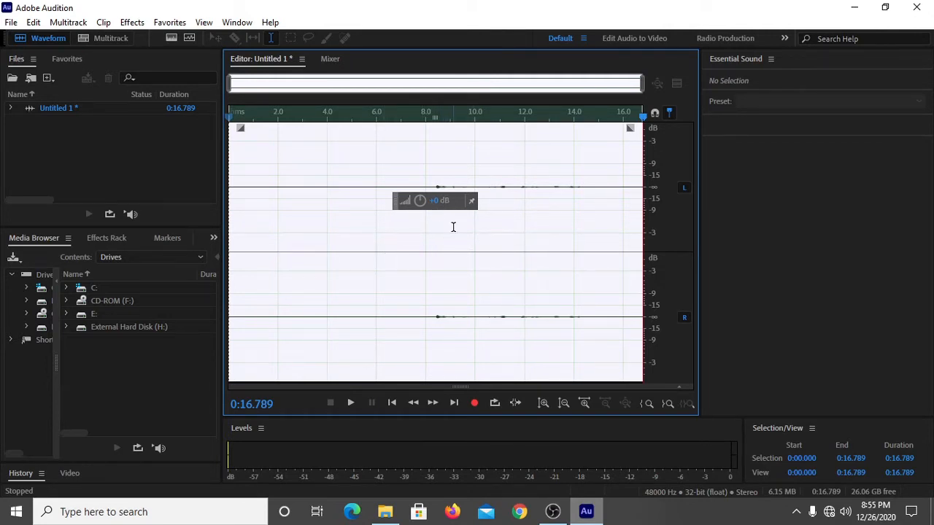
{"action": "mouse_move", "coordinate": [447, 213]}
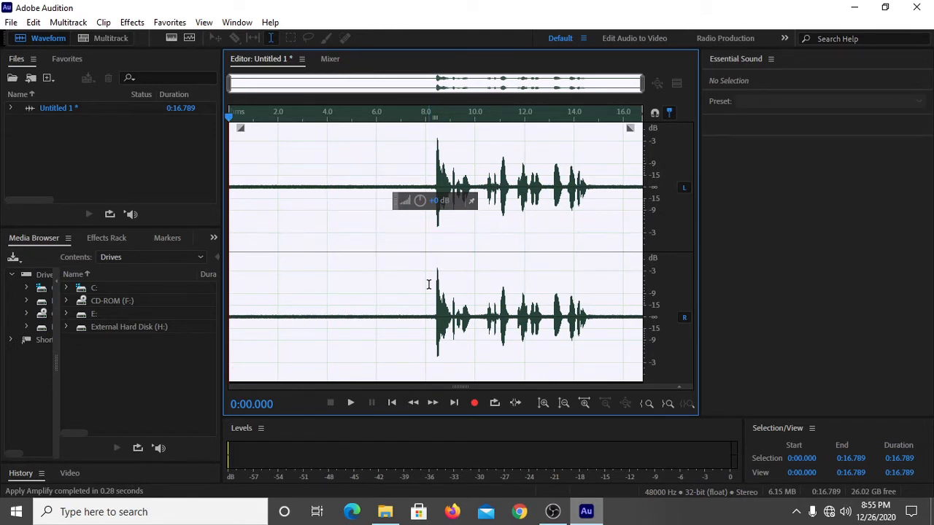
{"action": "mouse_move", "coordinate": [424, 291]}
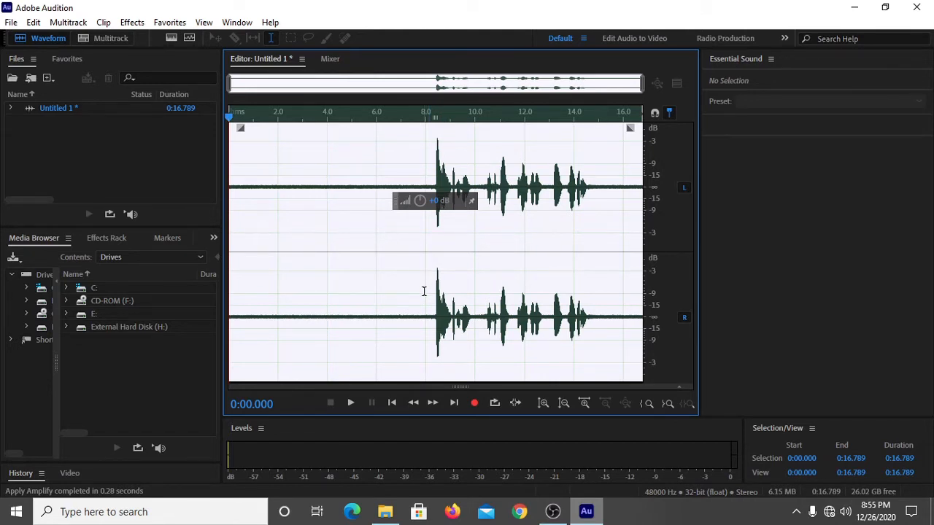
{"action": "left_click", "coordinate": [350, 403]}
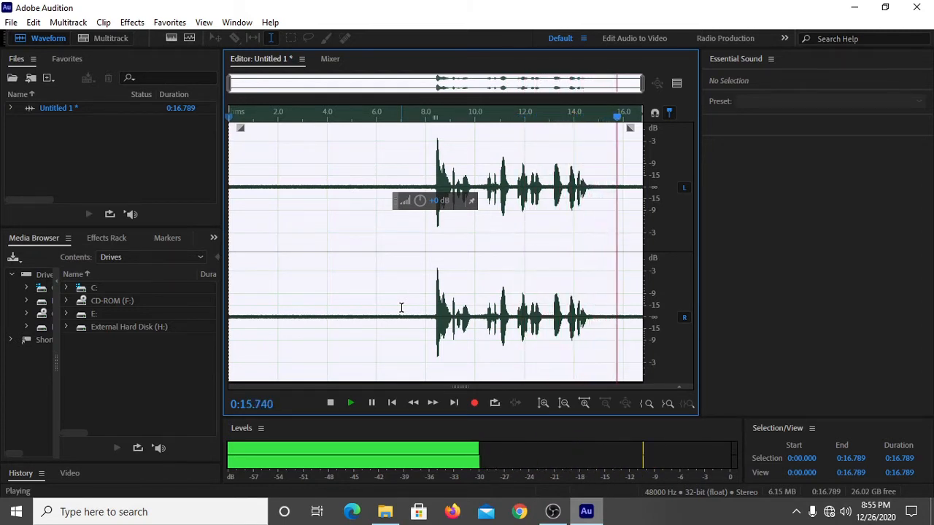
Stop playback and select the silent stretch from 0.8 to 6.9 seconds.
{"action": "left_click", "coordinate": [330, 402]}
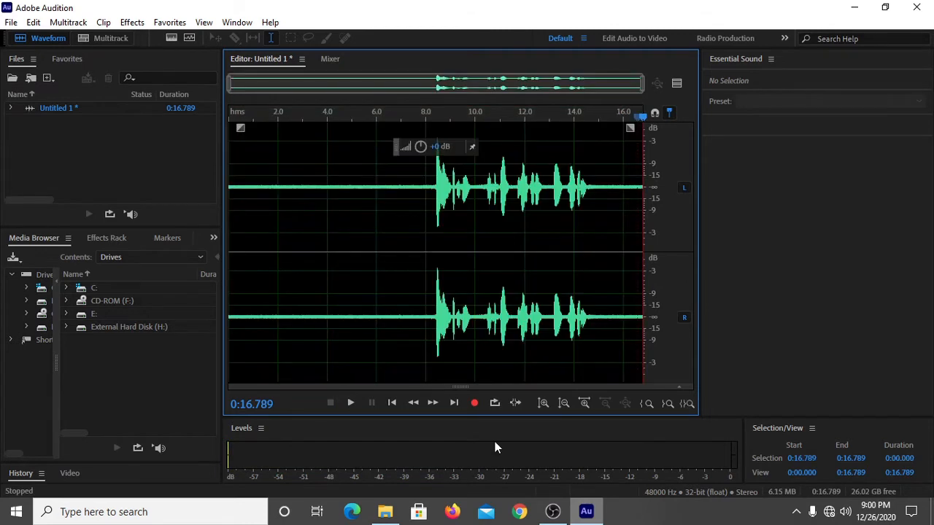
{"action": "mouse_move", "coordinate": [494, 437]}
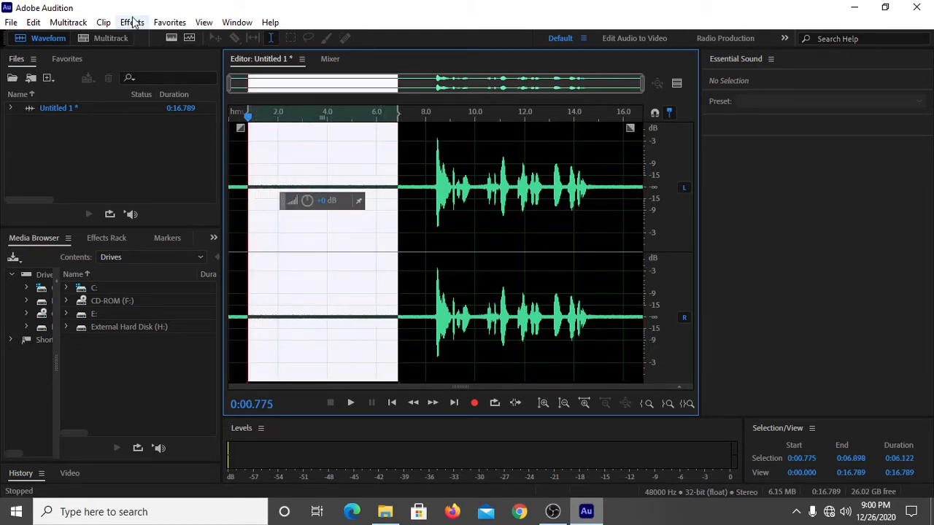
{"action": "left_click", "coordinate": [131, 22]}
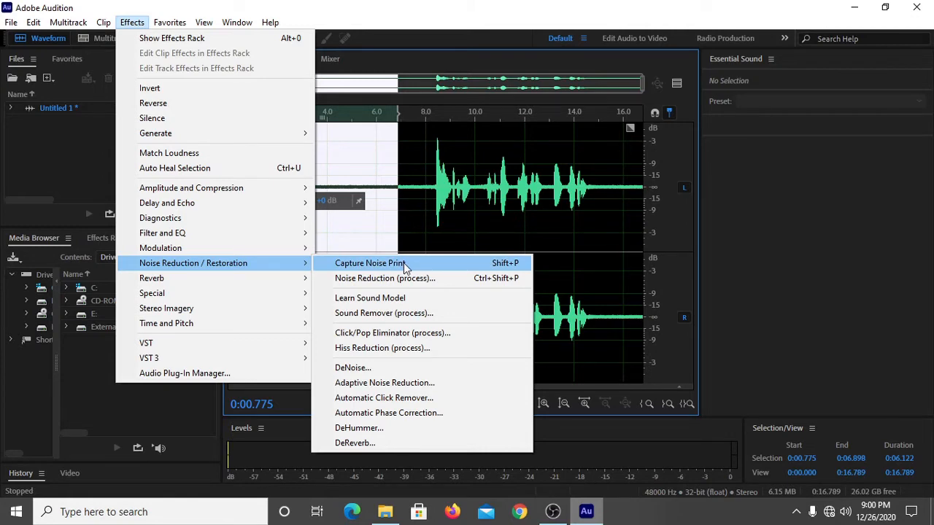
Capture the selected silent stretch as the noise print and confirm the alert.
{"action": "left_click", "coordinate": [370, 262]}
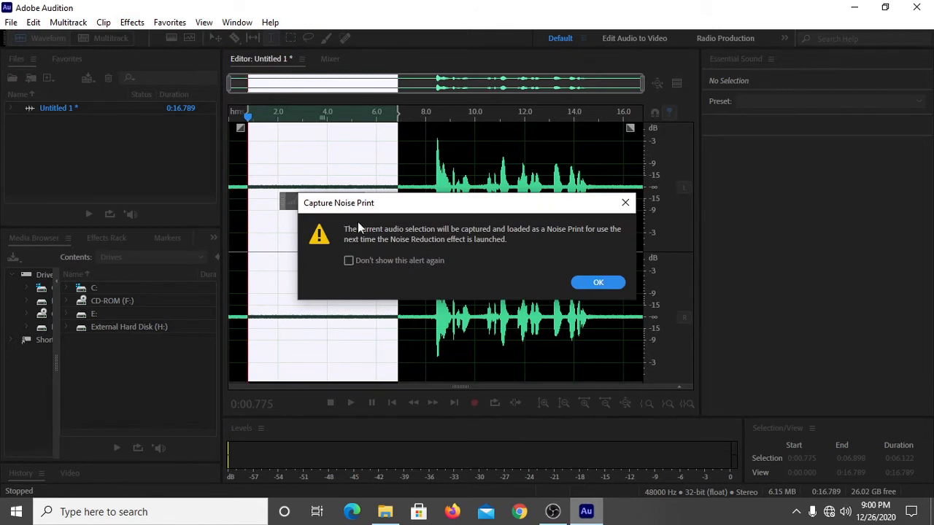
{"action": "mouse_move", "coordinate": [367, 234]}
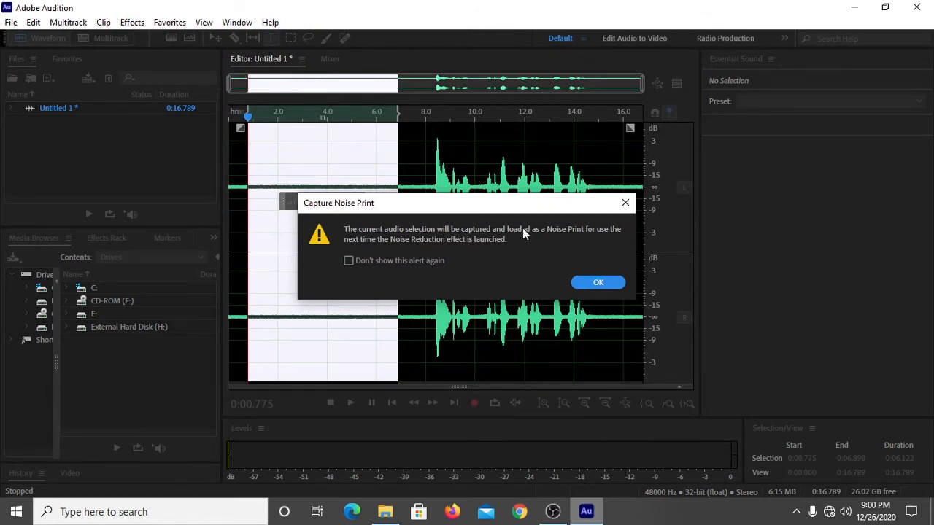
{"action": "mouse_move", "coordinate": [615, 242]}
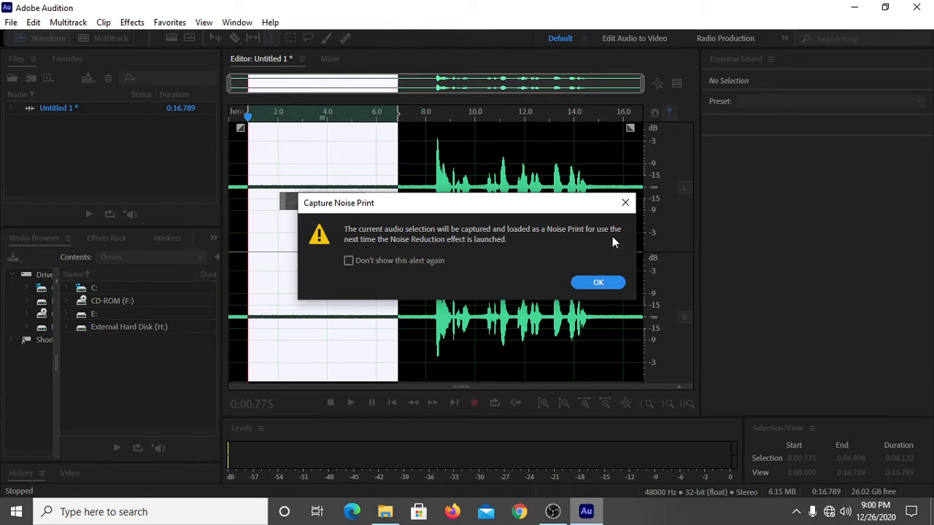
{"action": "mouse_move", "coordinate": [378, 245]}
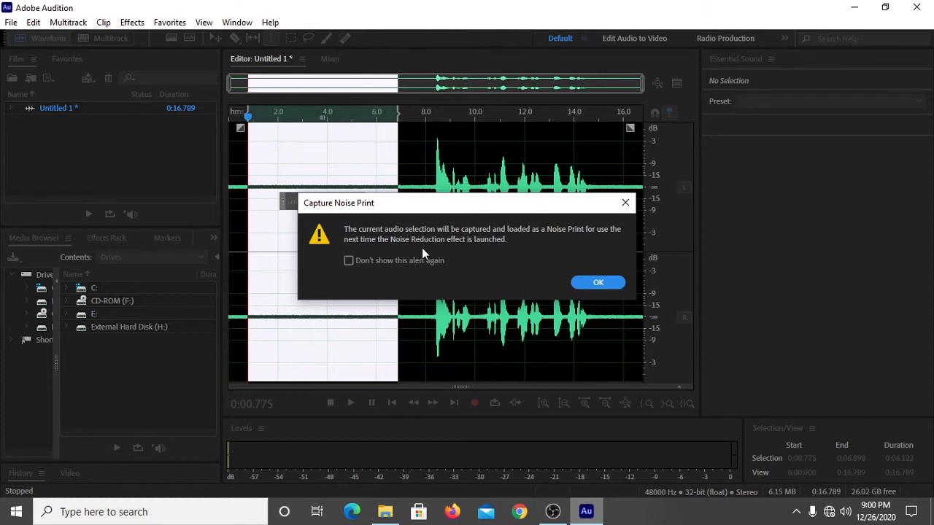
{"action": "mouse_move", "coordinate": [558, 248]}
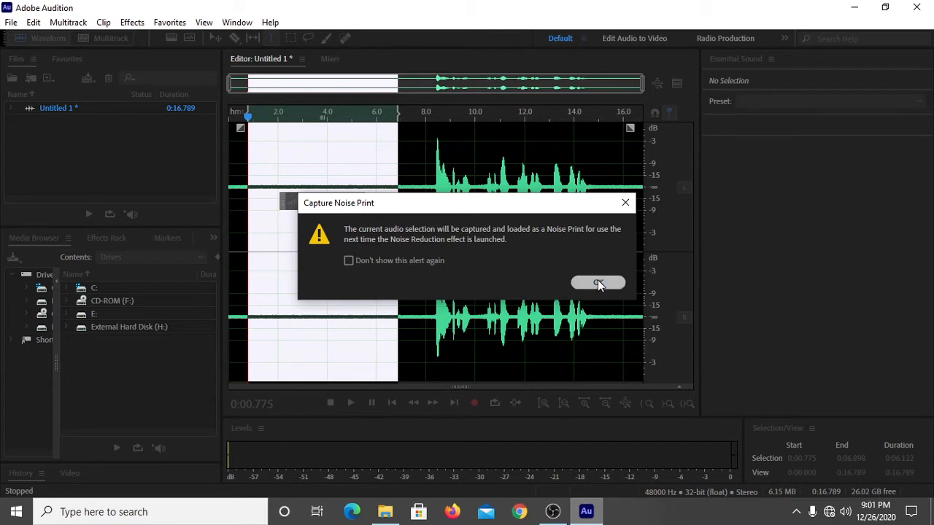
{"action": "left_click", "coordinate": [598, 283]}
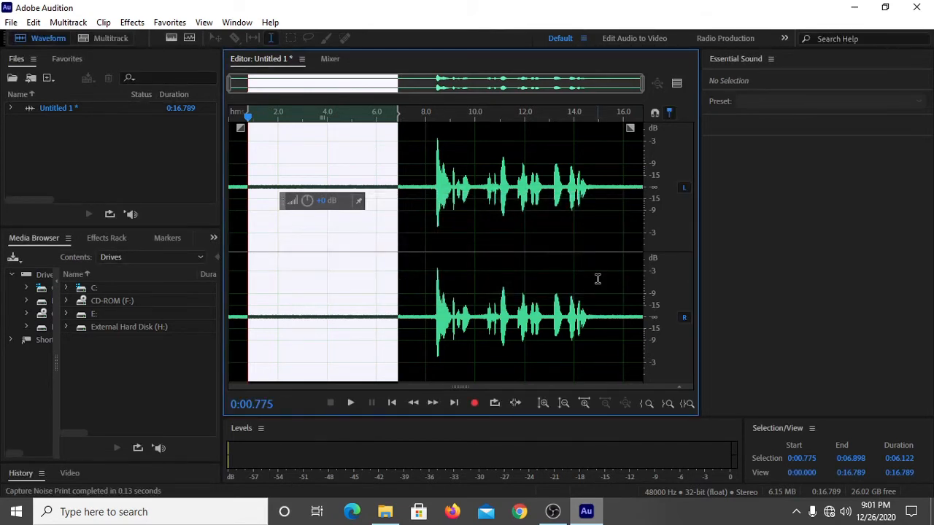
{"action": "mouse_move", "coordinate": [140, 423]}
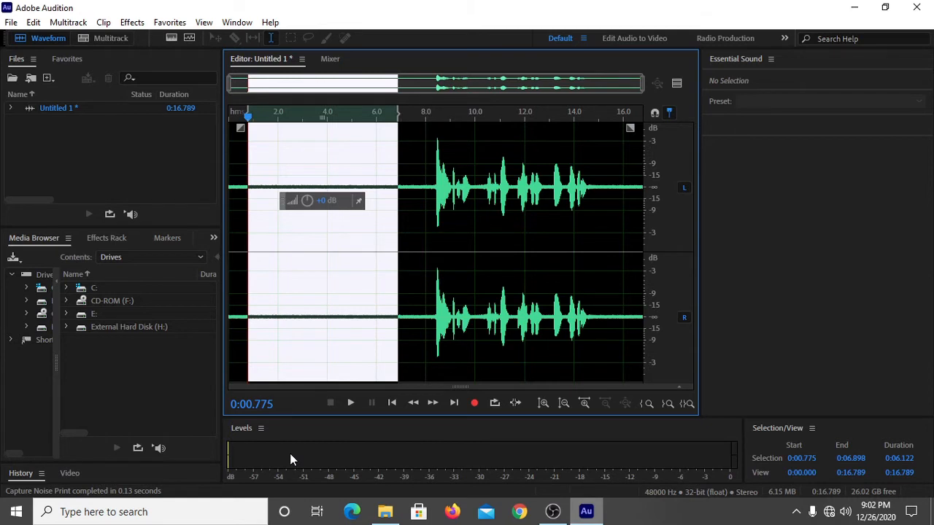
{"action": "mouse_move", "coordinate": [487, 452]}
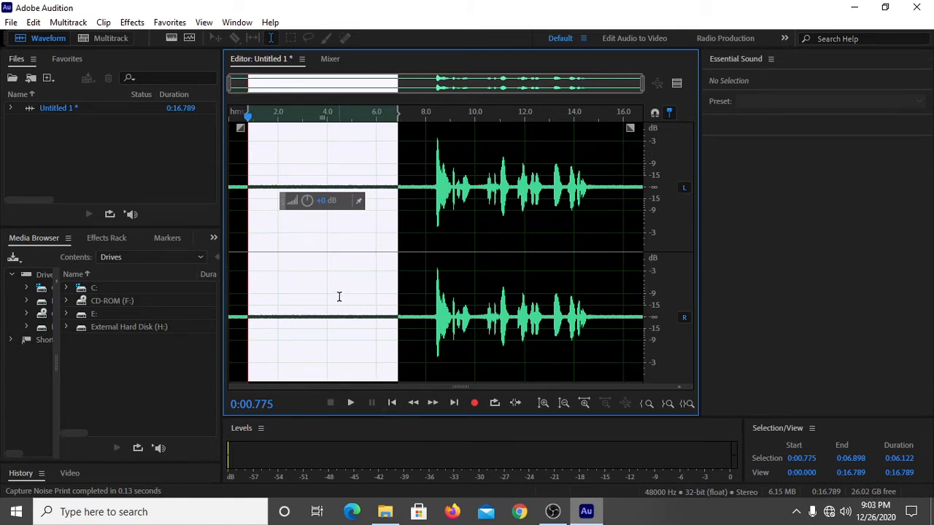
{"action": "mouse_move", "coordinate": [351, 291]}
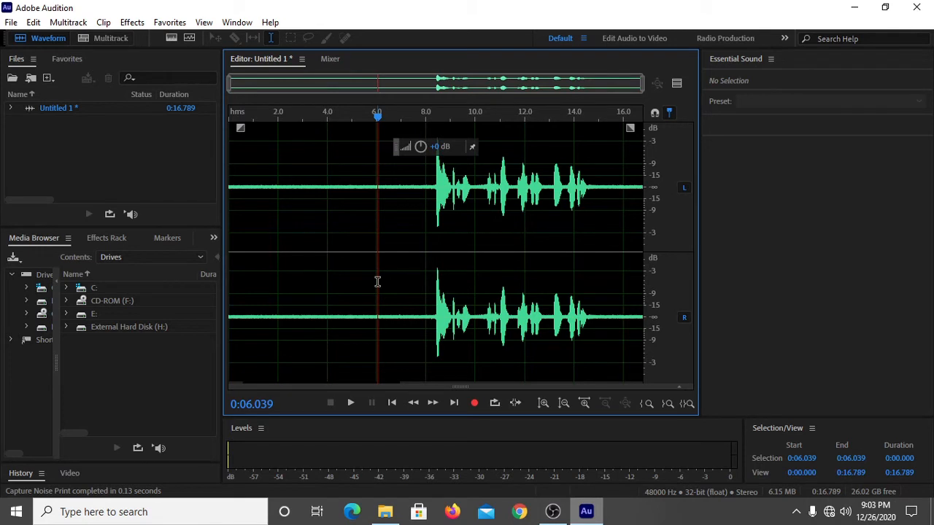
Select the whole 16.8-second recording with Ctrl+A and show the Effects menu.
{"action": "key", "text": "Ctrl+A"}
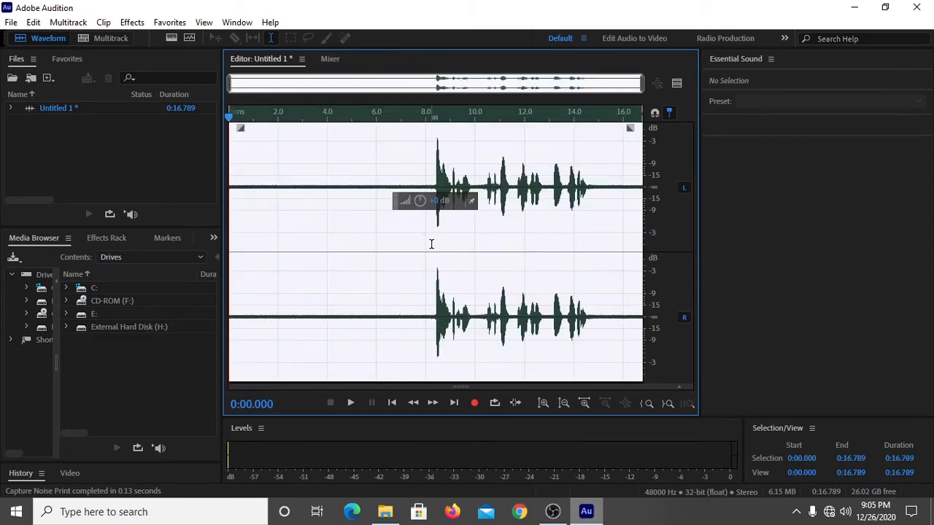
{"action": "mouse_move", "coordinate": [377, 235]}
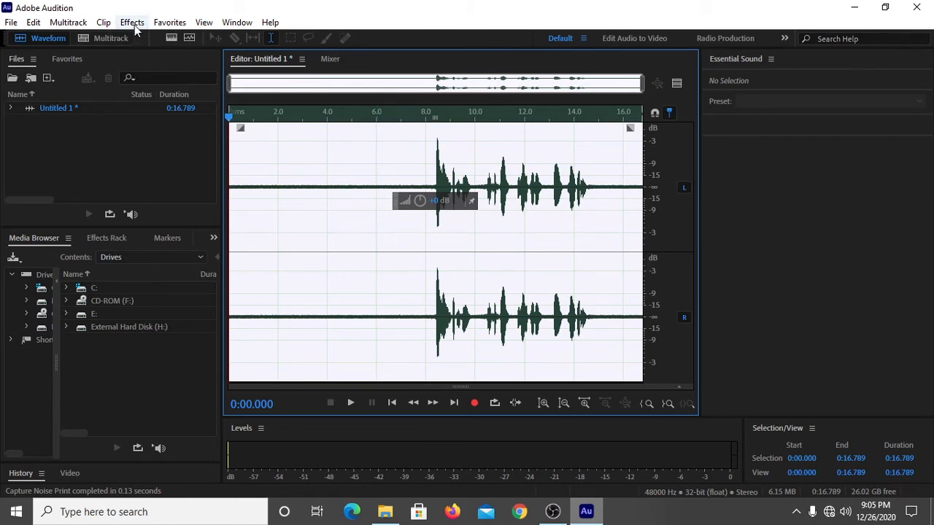
{"action": "left_click", "coordinate": [131, 22]}
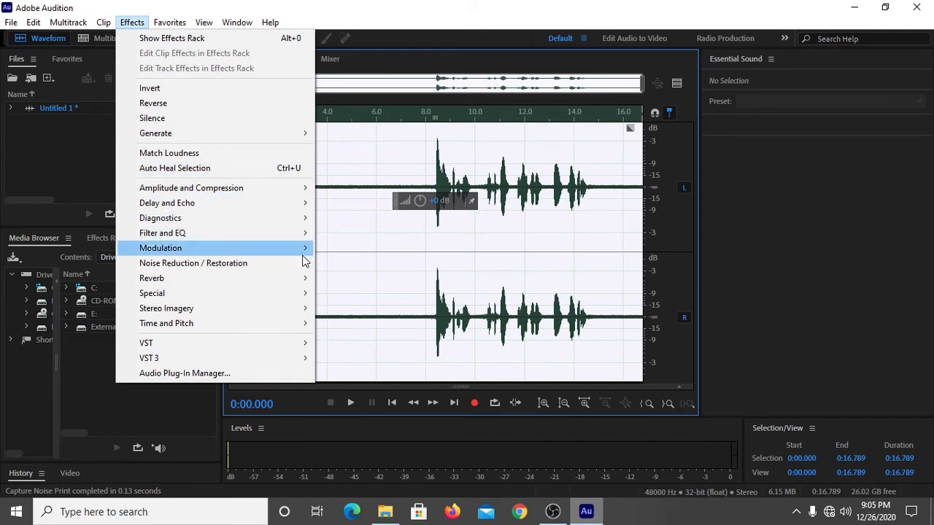
{"action": "mouse_move", "coordinate": [193, 262]}
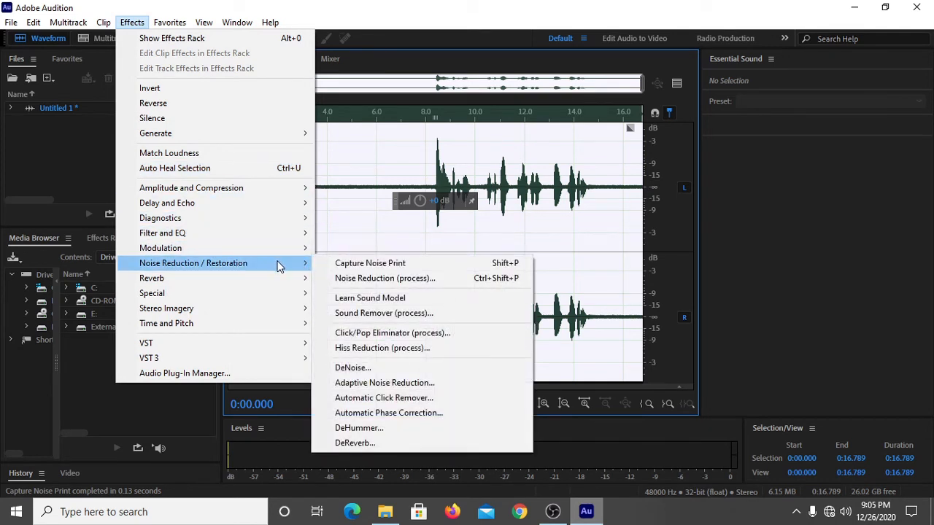
{"action": "mouse_move", "coordinate": [409, 283]}
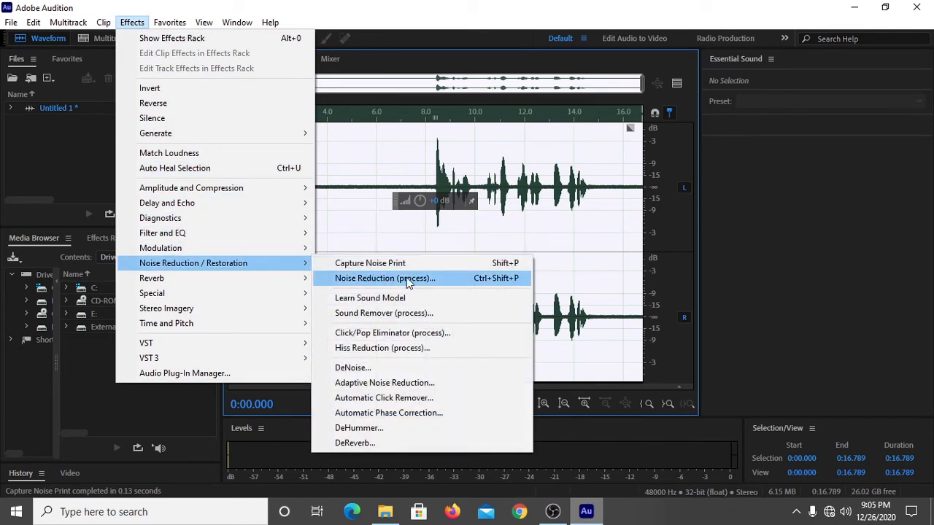
{"action": "mouse_move", "coordinate": [371, 281]}
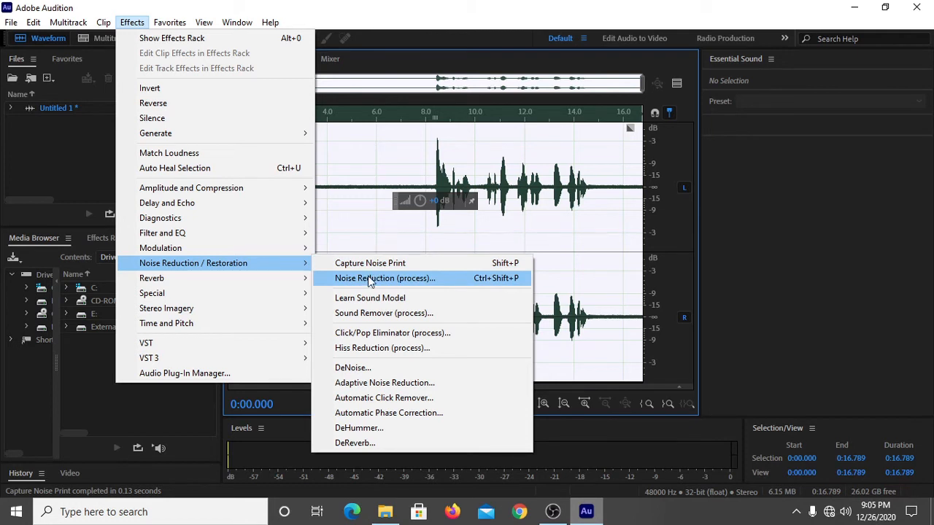
{"action": "mouse_move", "coordinate": [426, 283]}
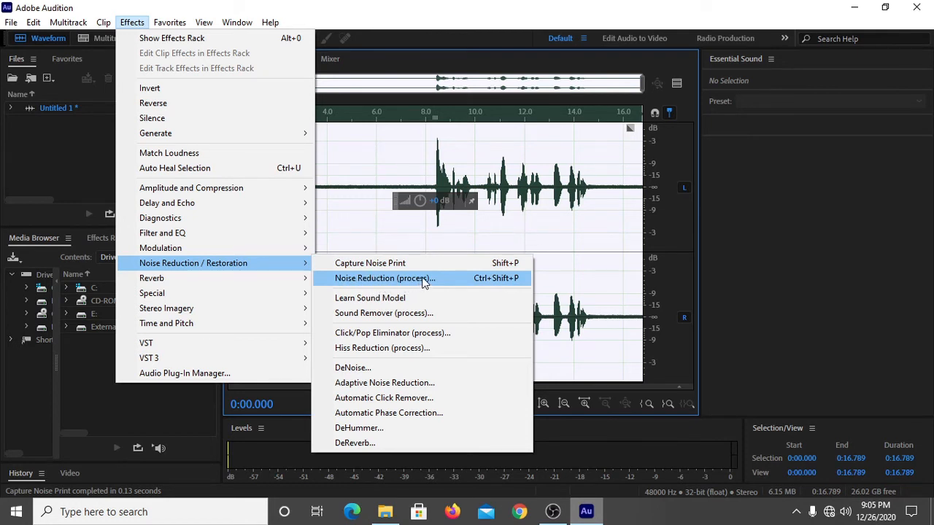
Launch Noise Reduction (process) with the captured noise print loaded.
{"action": "left_click", "coordinate": [384, 278]}
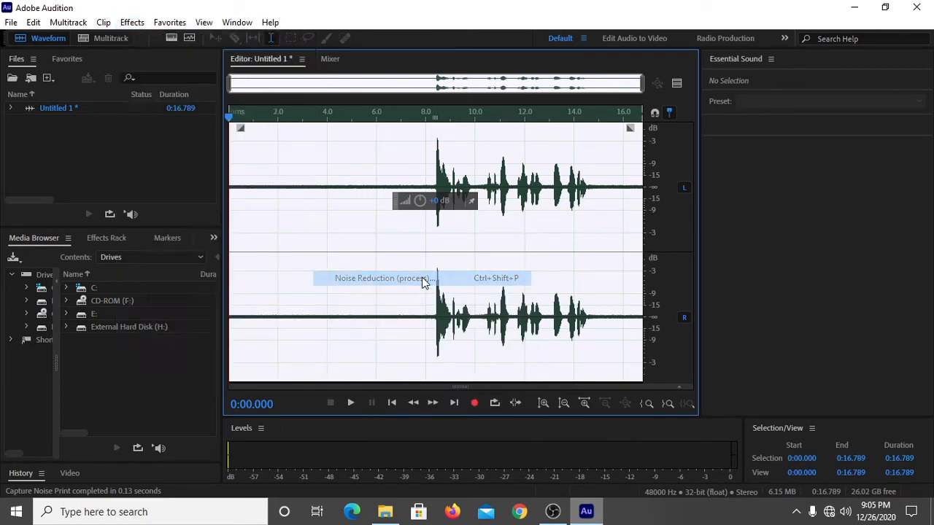
{"action": "left_click", "coordinate": [382, 278]}
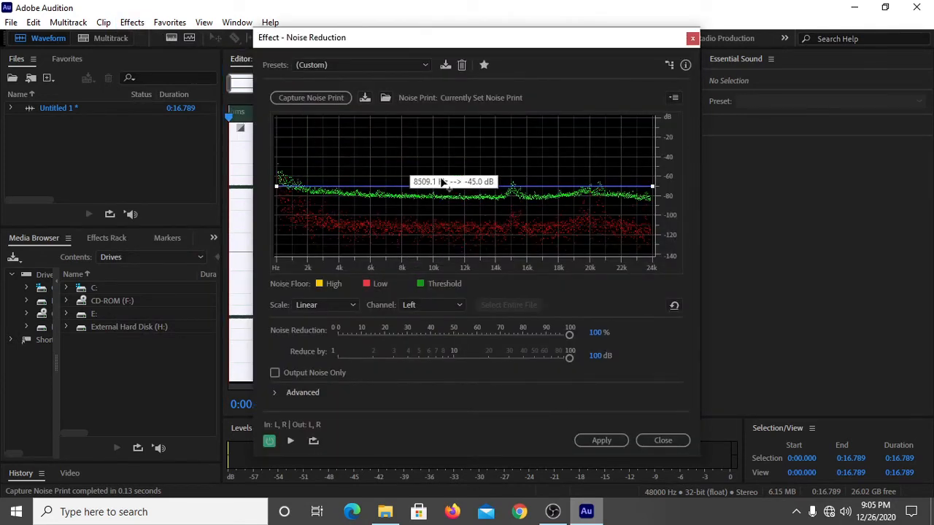
{"action": "mouse_move", "coordinate": [435, 233]}
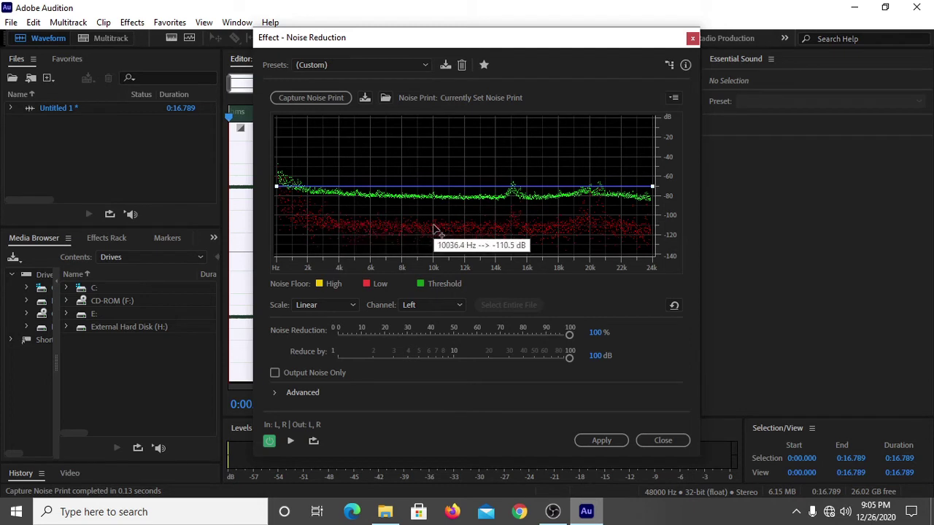
{"action": "mouse_move", "coordinate": [606, 369]}
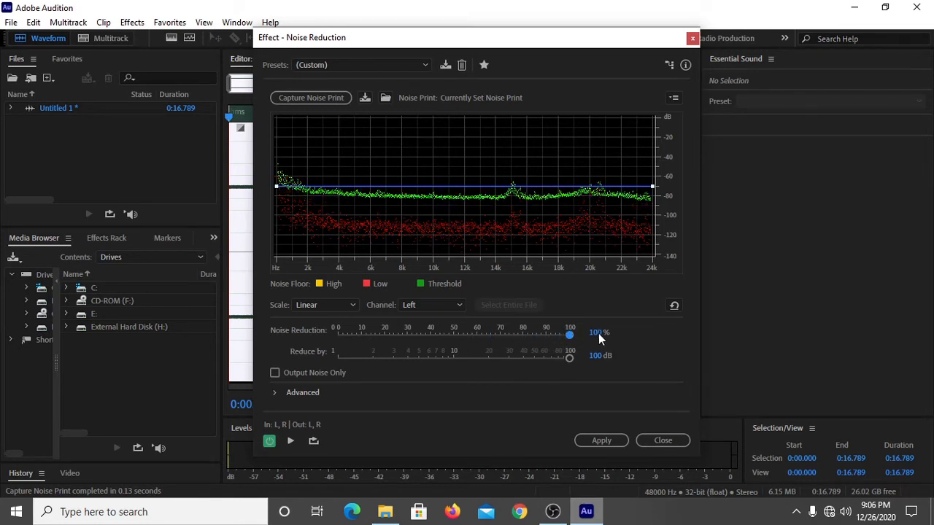
{"action": "mouse_move", "coordinate": [625, 340]}
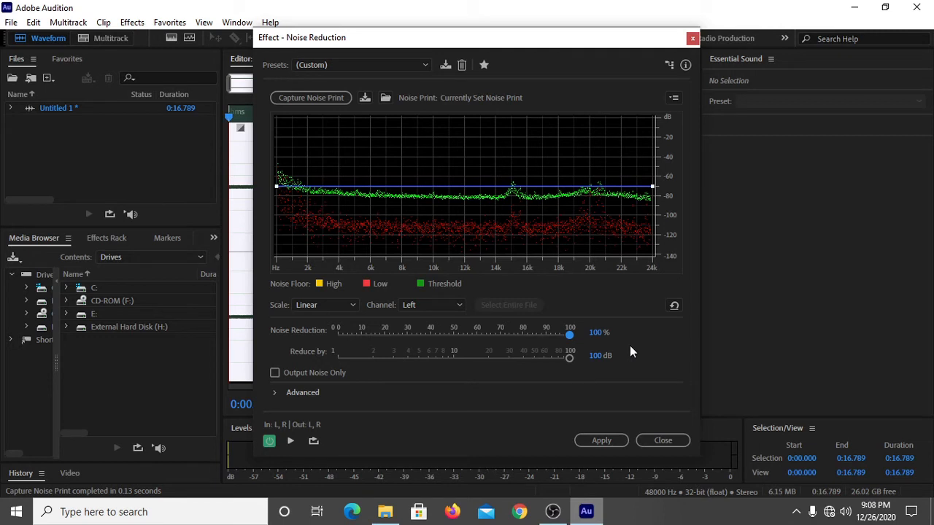
{"action": "mouse_move", "coordinate": [582, 350]}
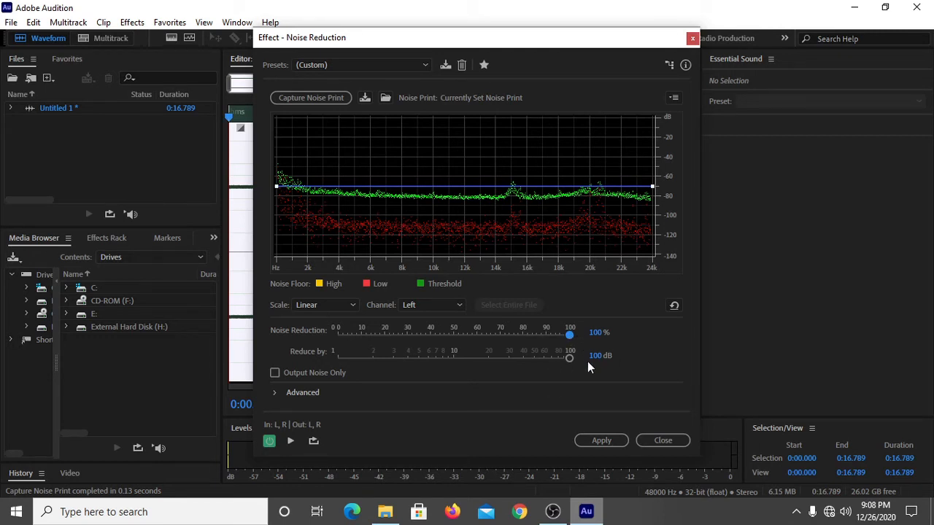
{"action": "mouse_move", "coordinate": [300, 360]}
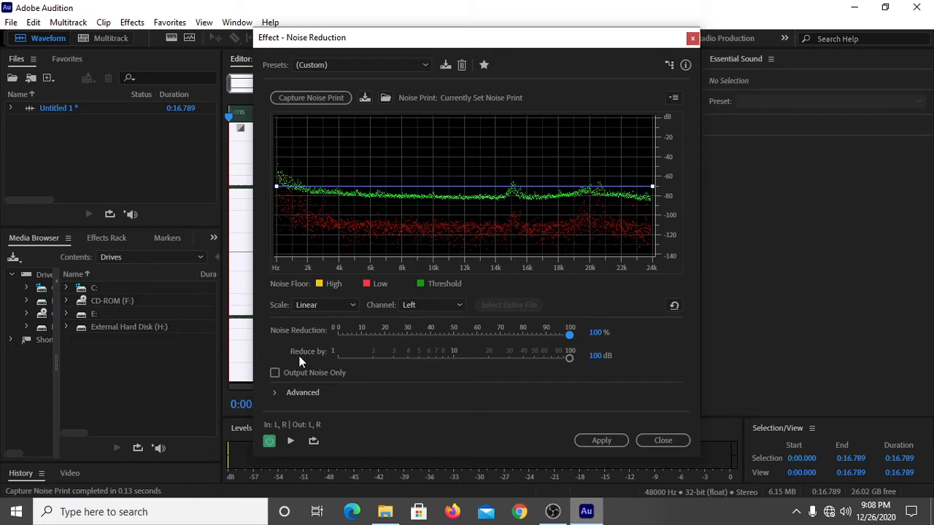
{"action": "mouse_move", "coordinate": [313, 363]}
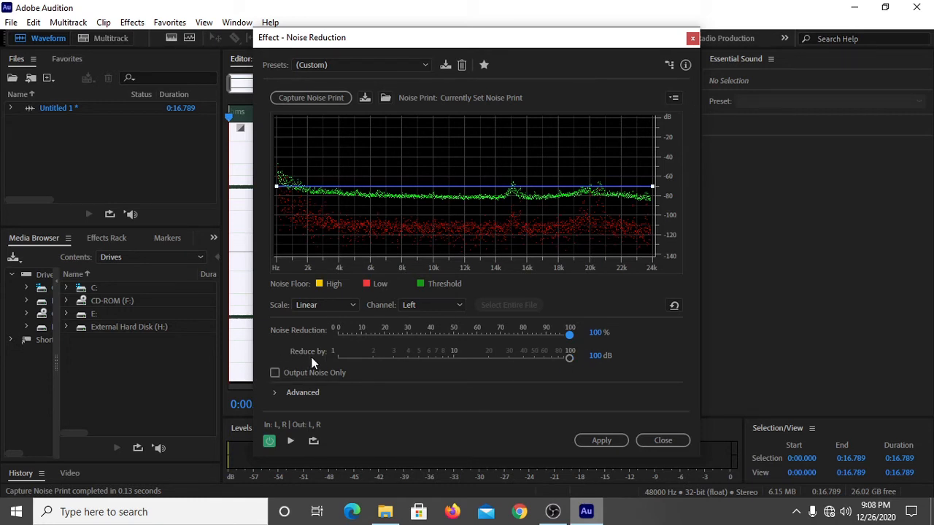
{"action": "mouse_move", "coordinate": [574, 368]}
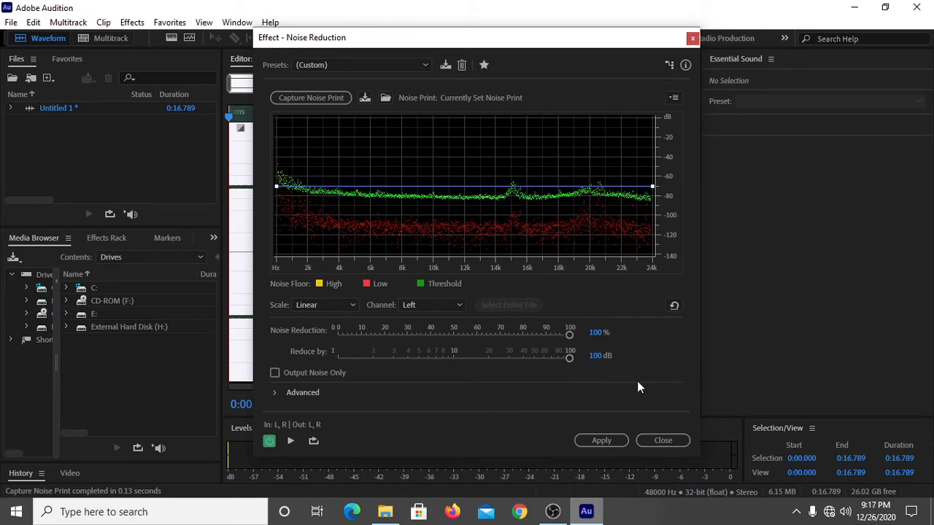
{"action": "mouse_move", "coordinate": [633, 358]}
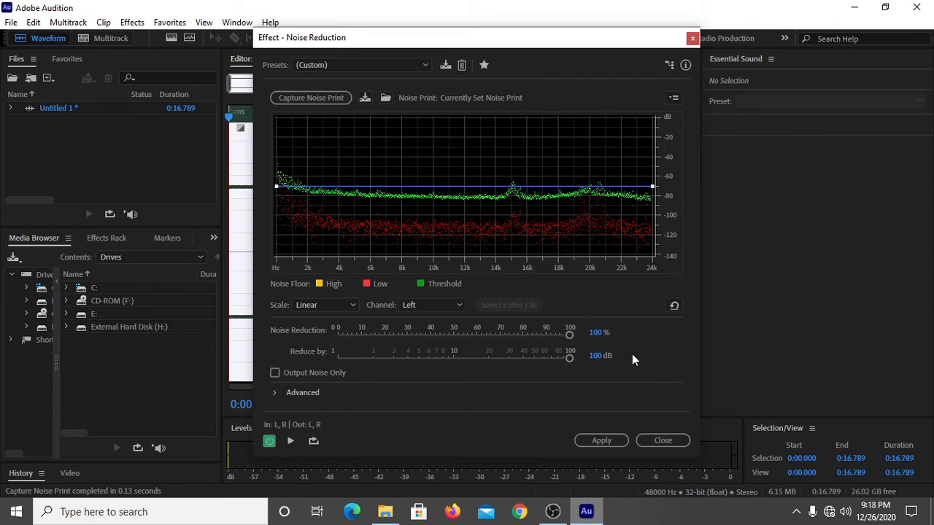
{"action": "mouse_move", "coordinate": [648, 354]}
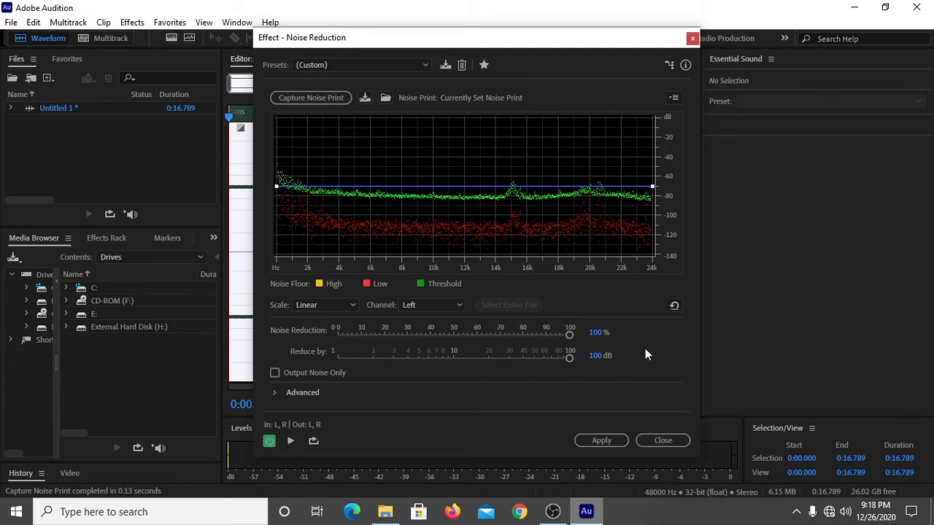
{"action": "mouse_move", "coordinate": [316, 393]}
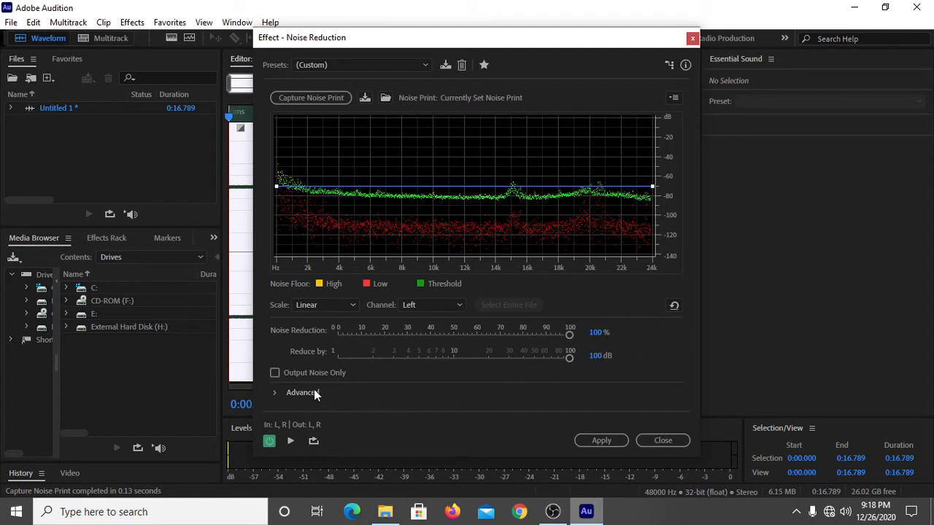
{"action": "mouse_move", "coordinate": [290, 398]}
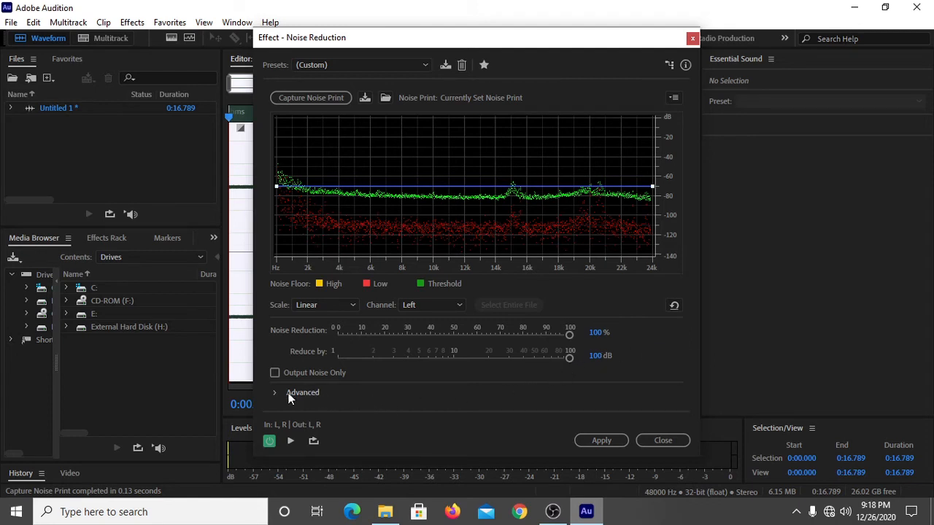
{"action": "mouse_move", "coordinate": [274, 394]}
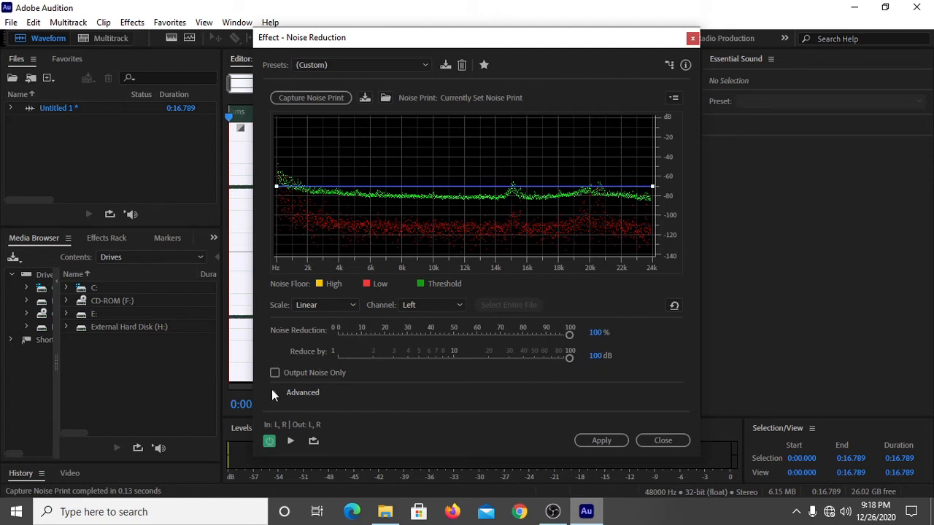
{"action": "left_click", "coordinate": [276, 392]}
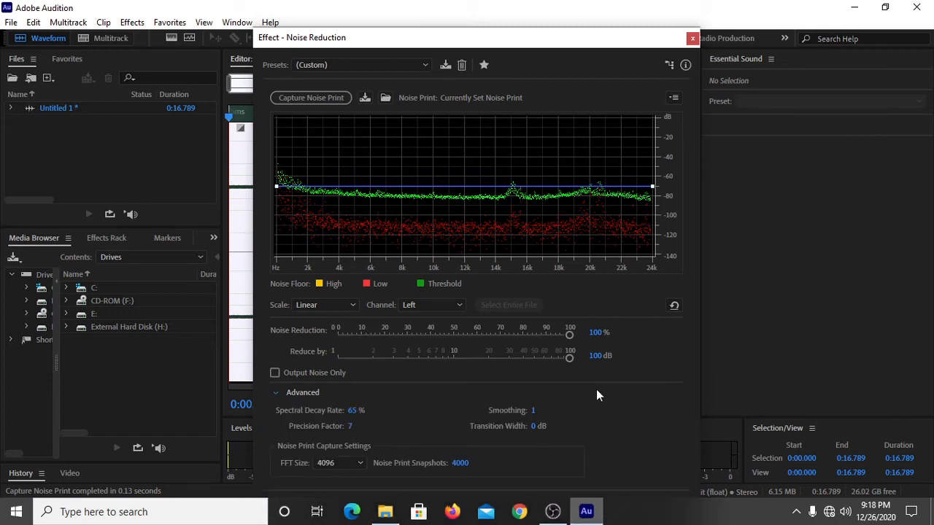
{"action": "left_click_drag", "start_coordinate": [475, 37], "coordinate": [477, 26]}
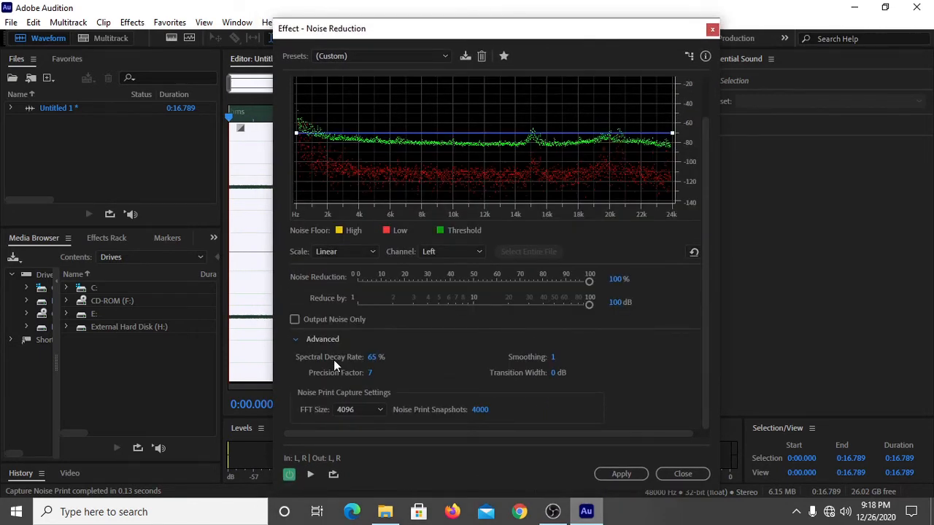
{"action": "mouse_move", "coordinate": [354, 373]}
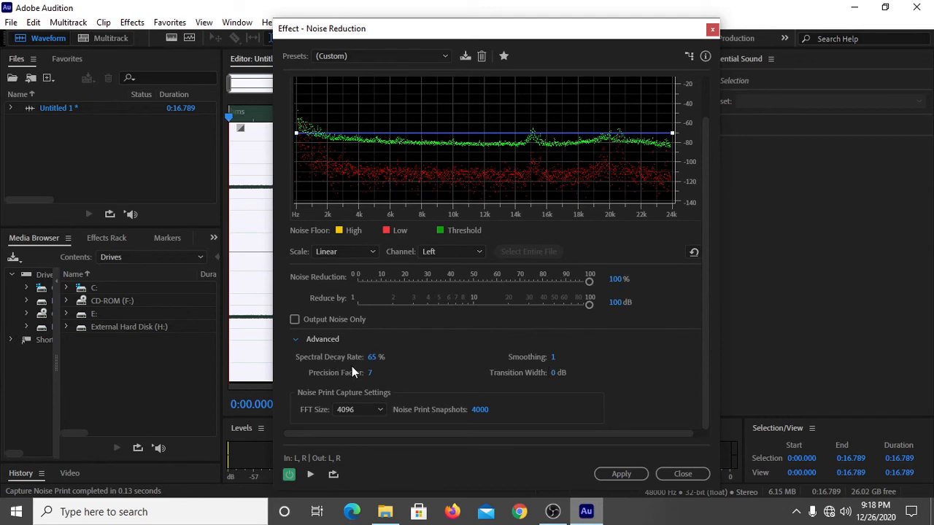
{"action": "mouse_move", "coordinate": [435, 377]}
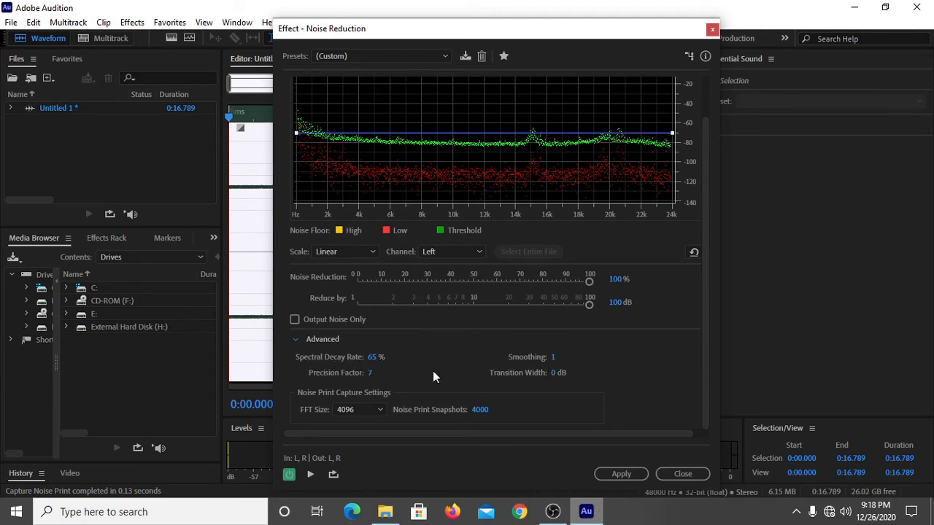
{"action": "mouse_move", "coordinate": [647, 373]}
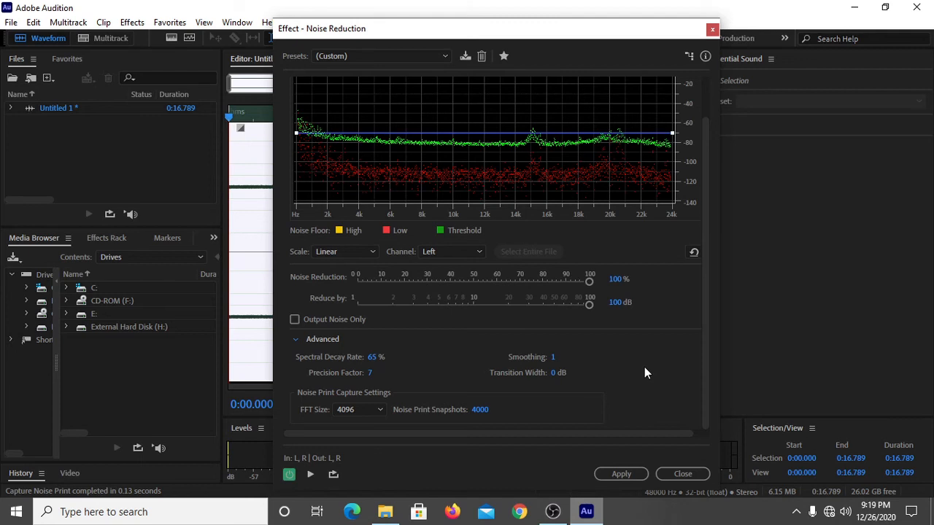
{"action": "mouse_move", "coordinate": [652, 385]}
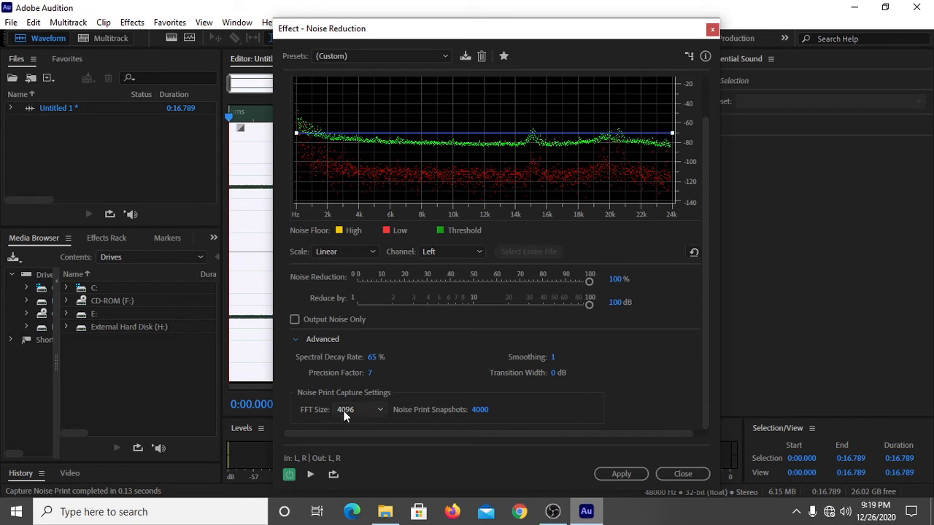
{"action": "mouse_move", "coordinate": [326, 401]}
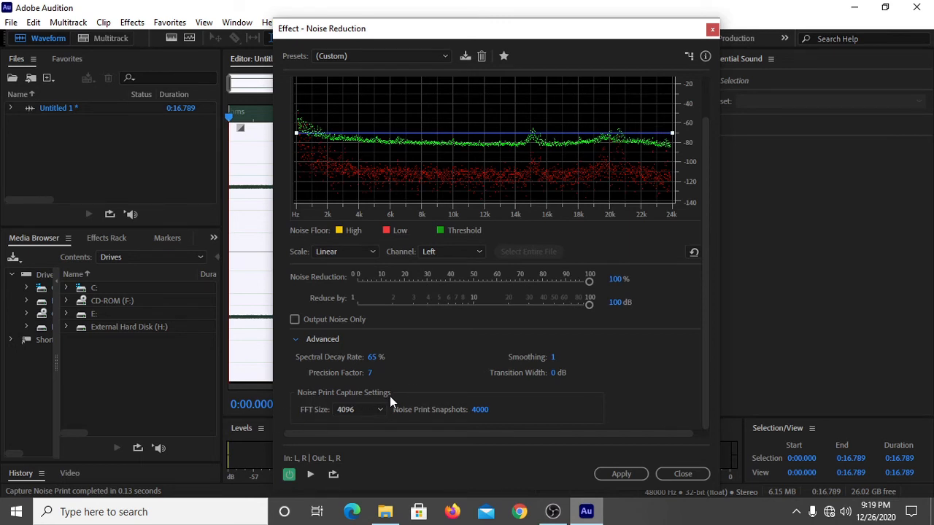
{"action": "mouse_move", "coordinate": [344, 418]}
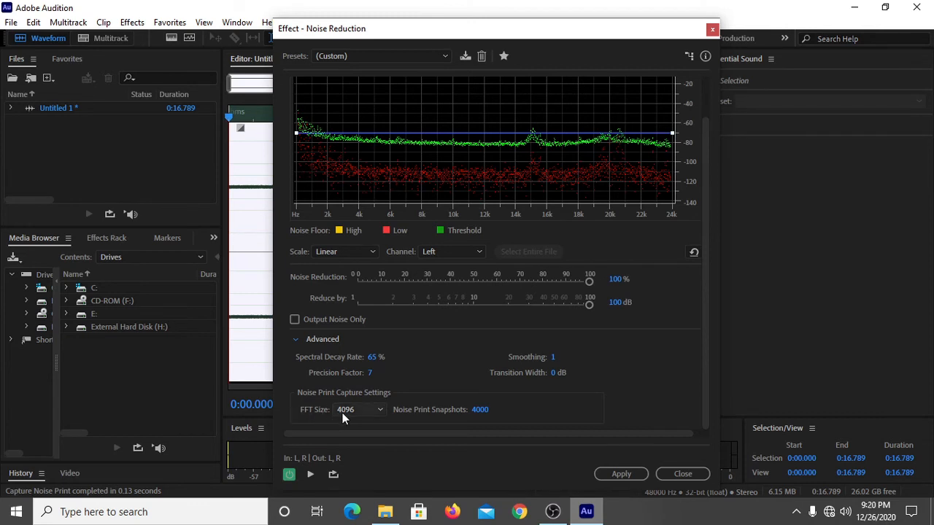
{"action": "mouse_move", "coordinate": [543, 398]}
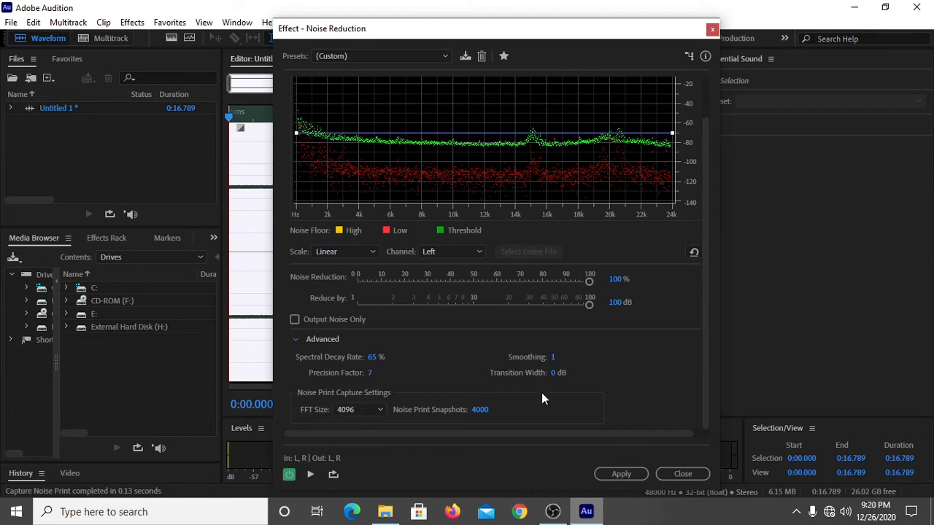
{"action": "mouse_move", "coordinate": [415, 420]}
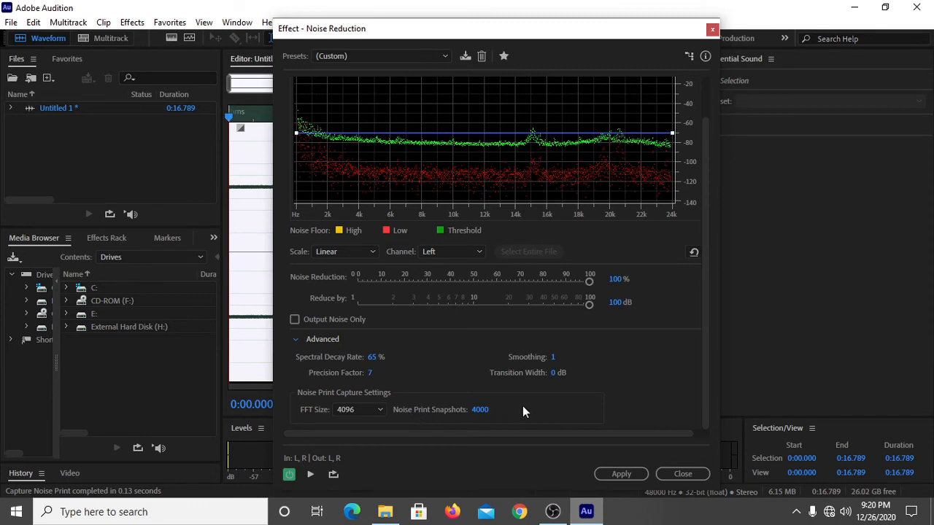
{"action": "mouse_move", "coordinate": [518, 417]}
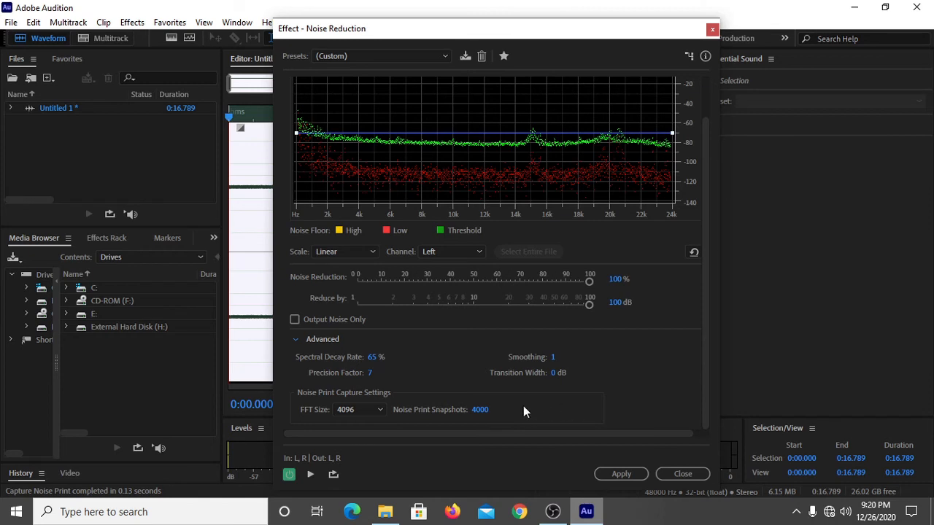
{"action": "mouse_move", "coordinate": [290, 336]}
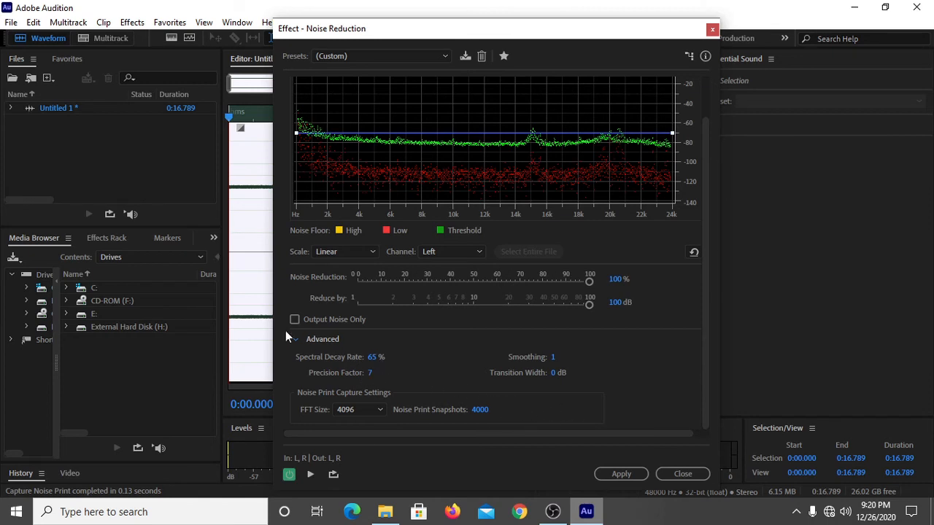
{"action": "mouse_move", "coordinate": [413, 367]}
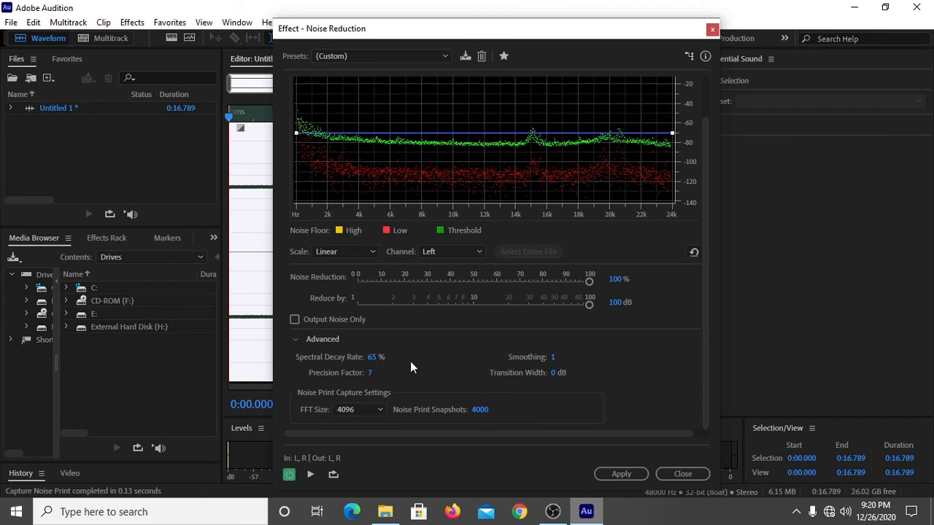
{"action": "mouse_move", "coordinate": [507, 394]}
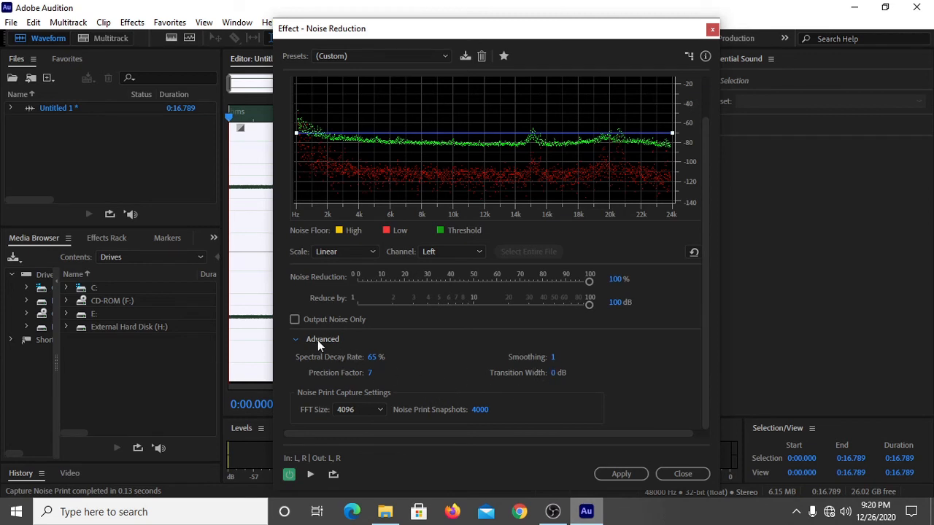
{"action": "mouse_move", "coordinate": [306, 348]}
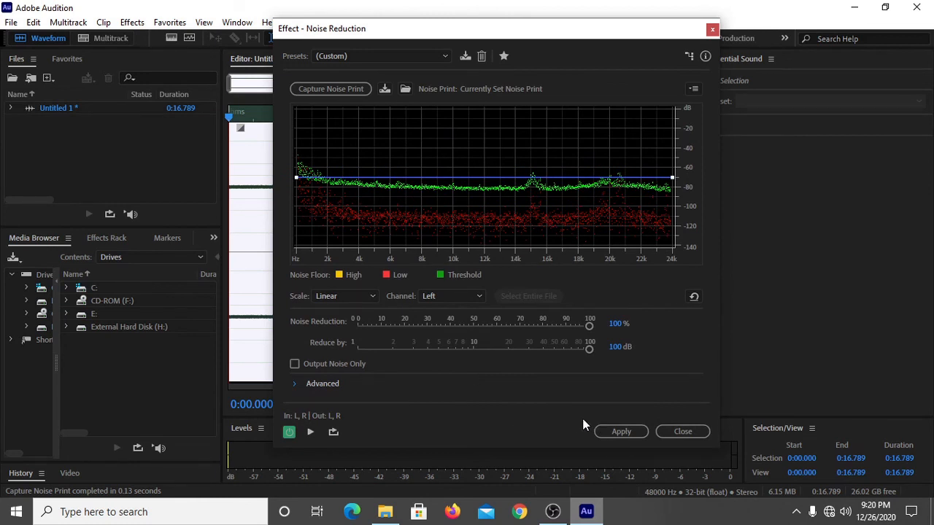
Apply Noise Reduction to the entire voice recording.
{"action": "left_click", "coordinate": [621, 431]}
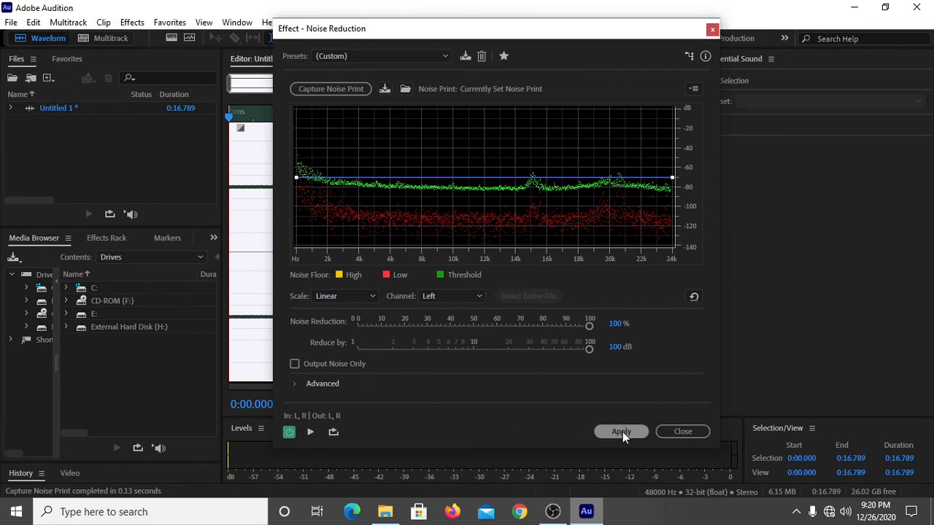
{"action": "left_click", "coordinate": [621, 432]}
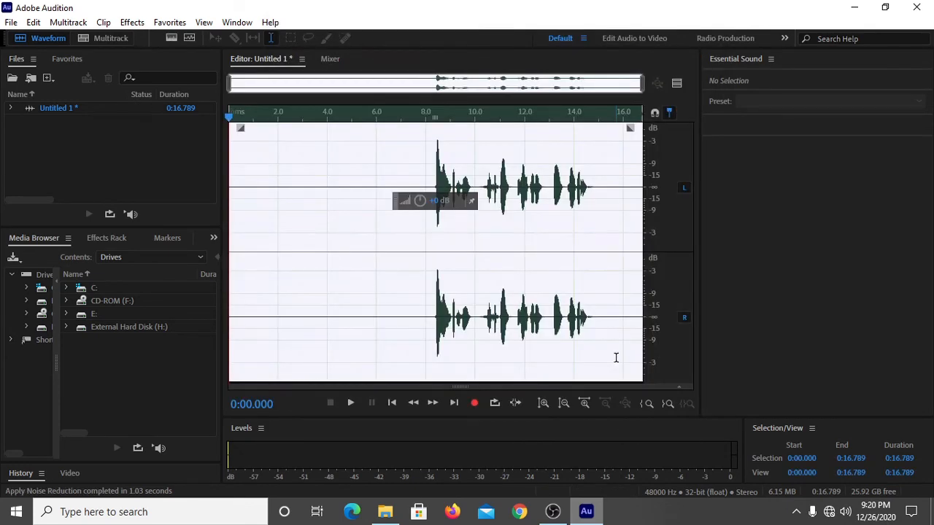
{"action": "mouse_move", "coordinate": [624, 296]}
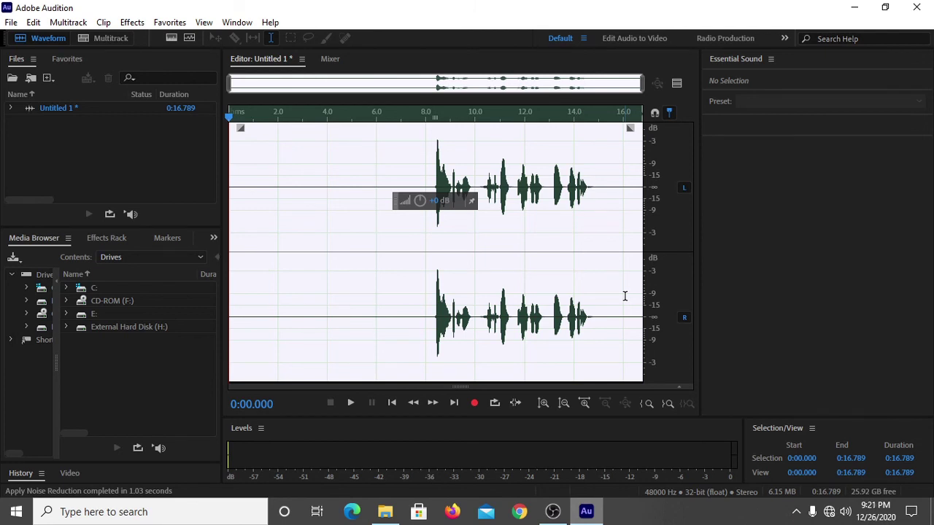
{"action": "mouse_move", "coordinate": [450, 312]}
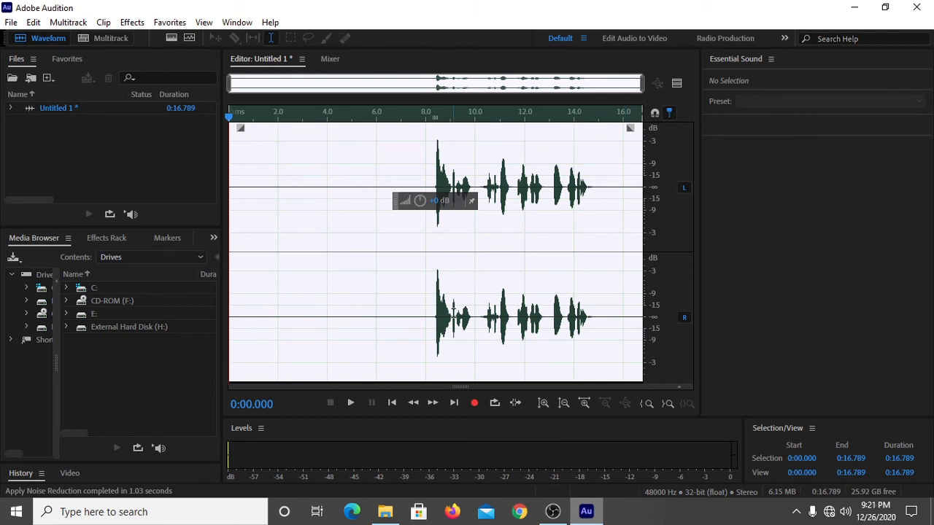
{"action": "left_click", "coordinate": [350, 403]}
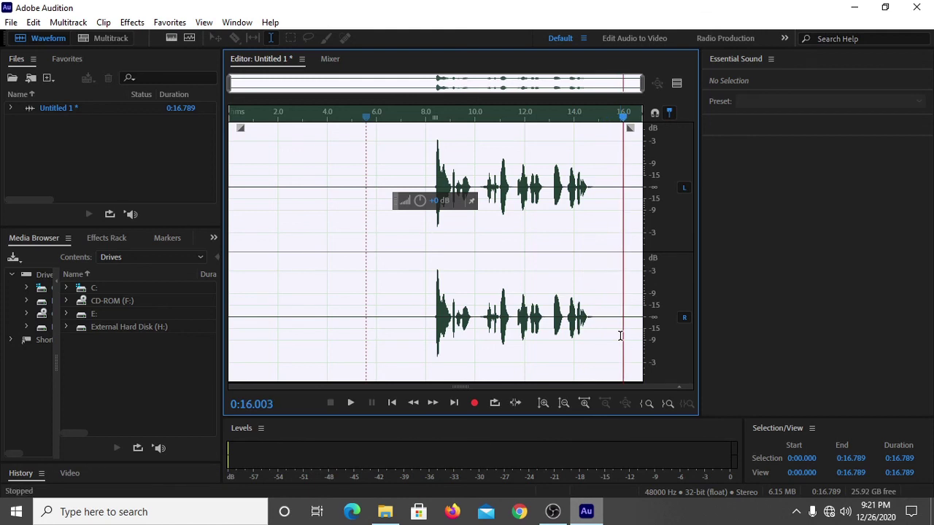
{"action": "mouse_move", "coordinate": [364, 327]}
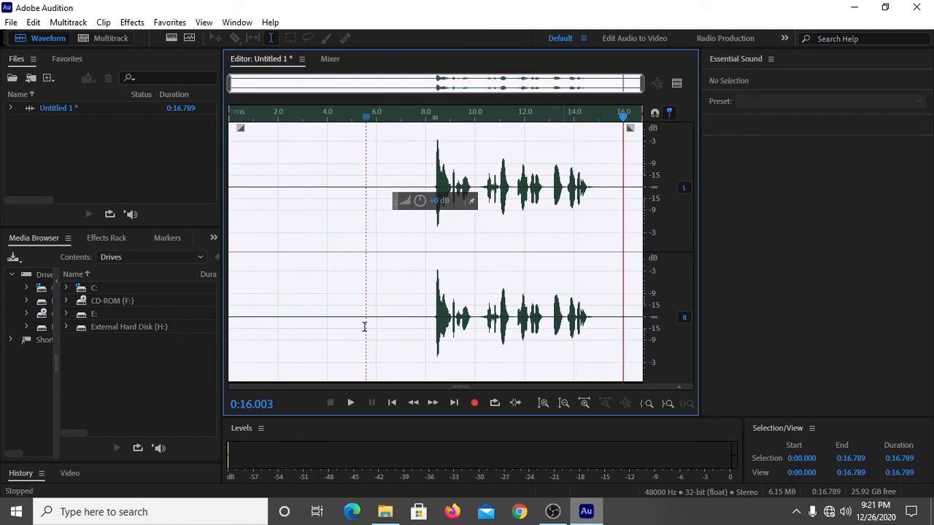
{"action": "mouse_move", "coordinate": [420, 312]}
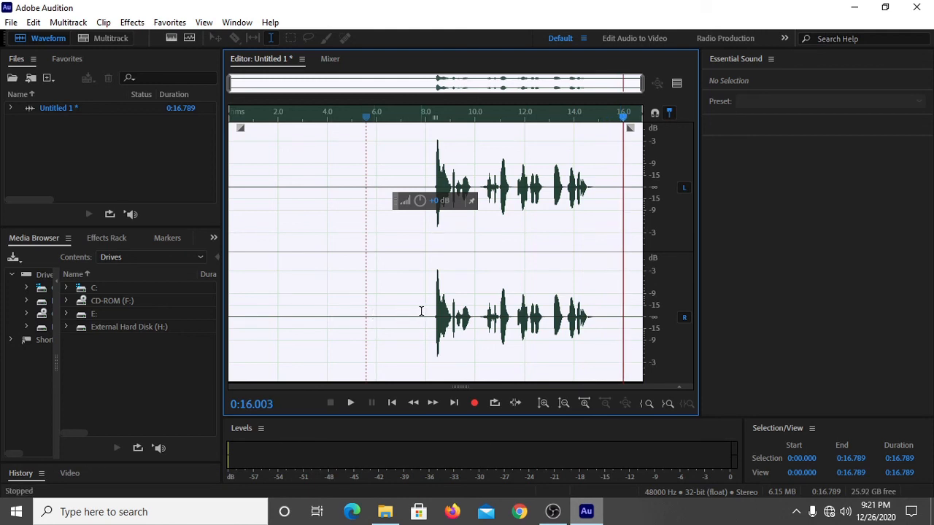
{"action": "mouse_move", "coordinate": [595, 313]}
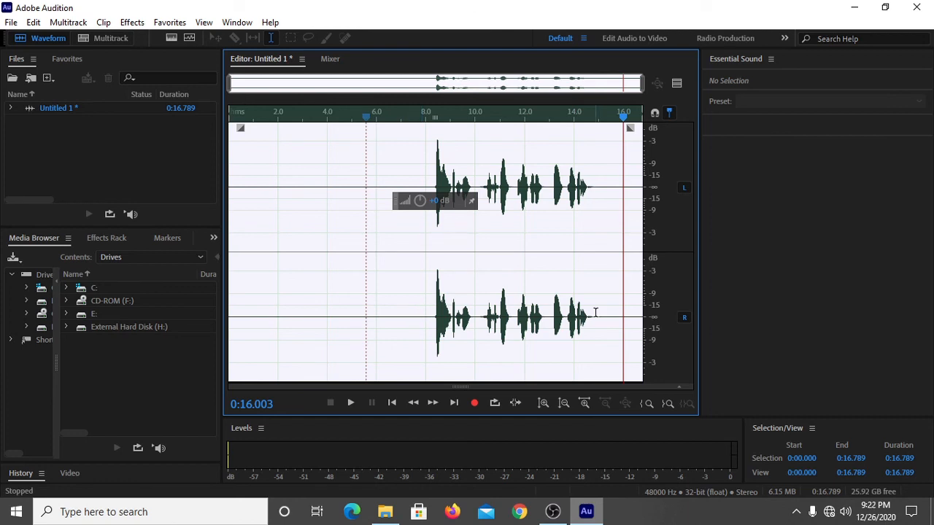